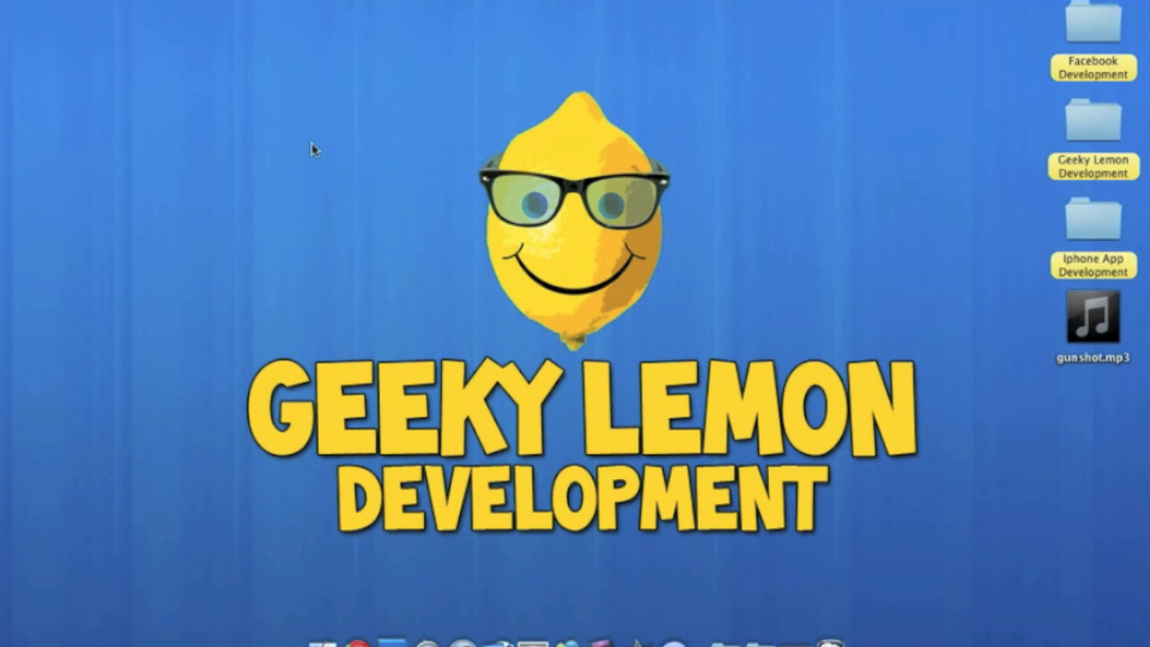
mouse_move(710, 266)
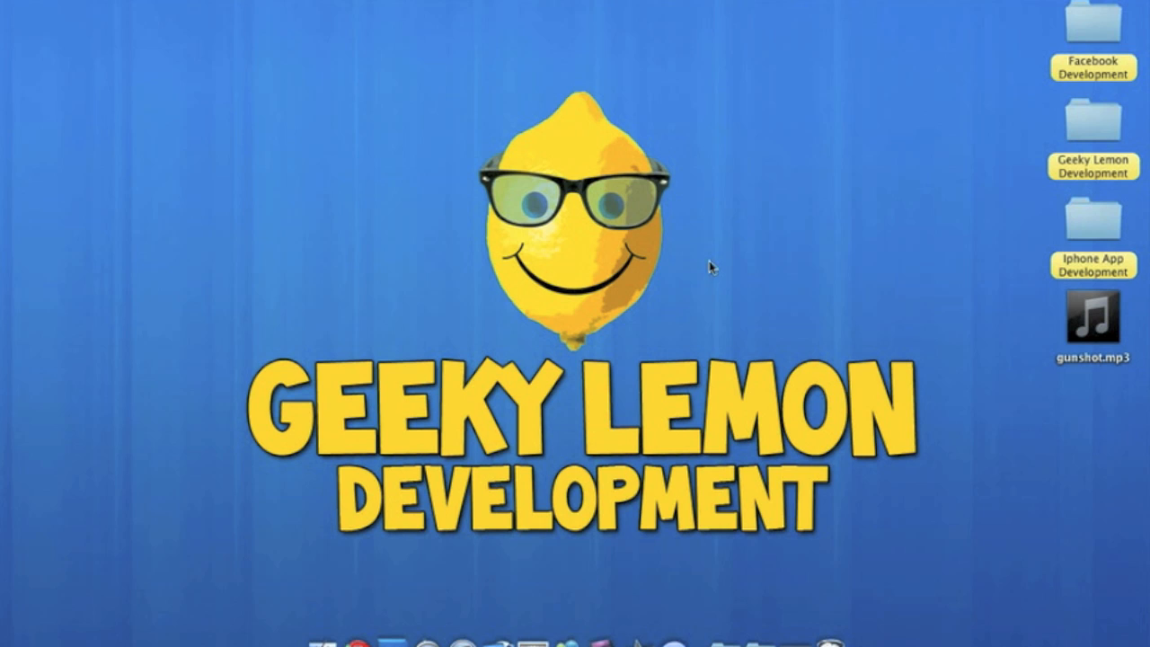
Create a View-based iPhone Application project named 'autoaudio' on the Desktop
click(1092, 324)
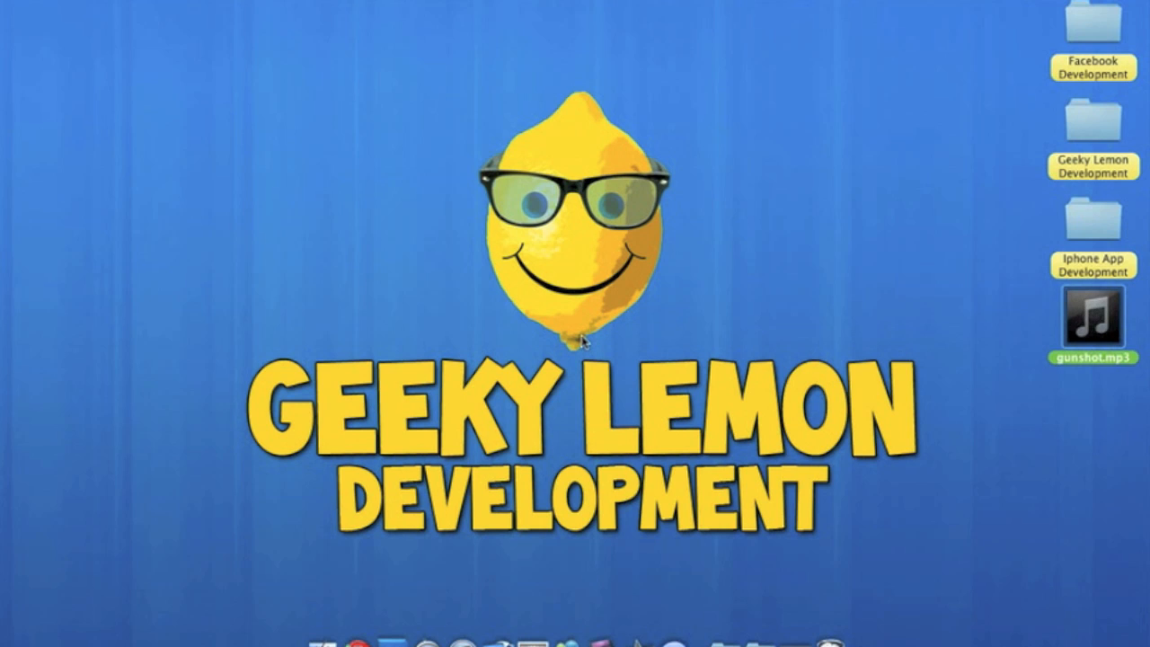
mouse_move(453, 527)
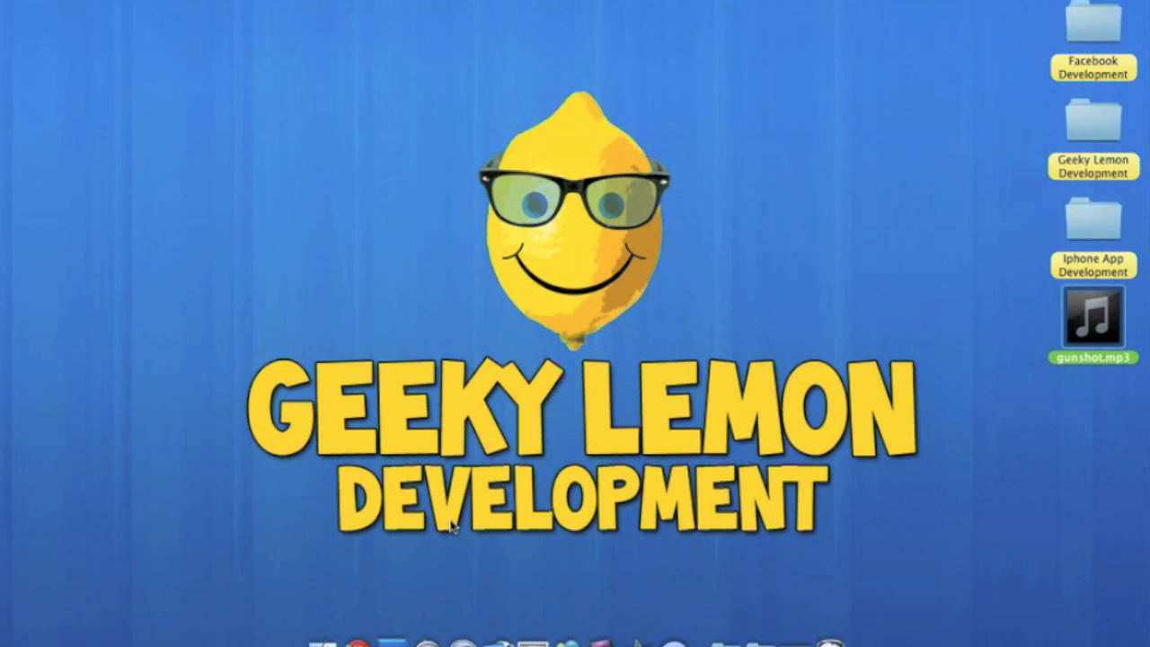
mouse_move(496, 629)
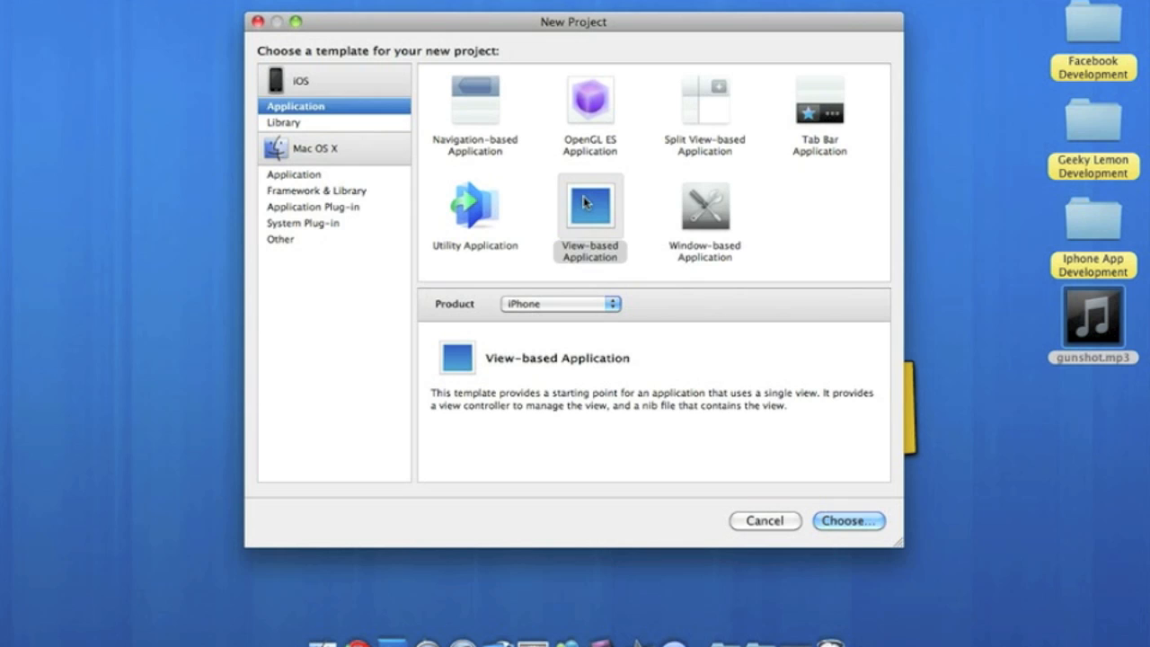
click(588, 207)
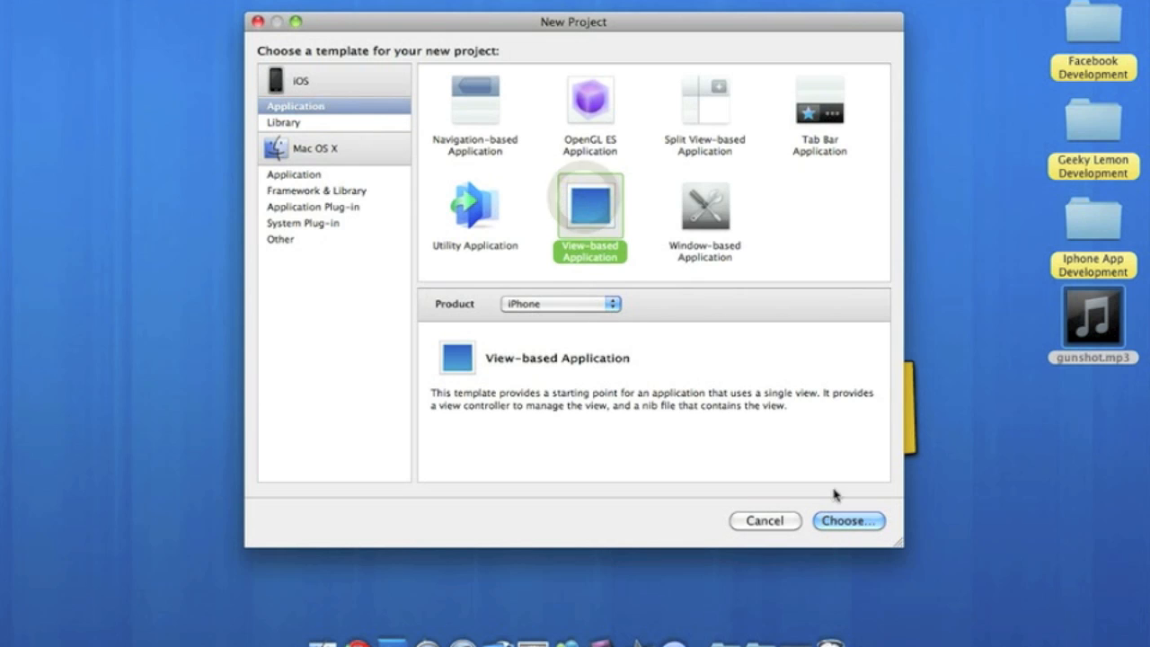
click(846, 521)
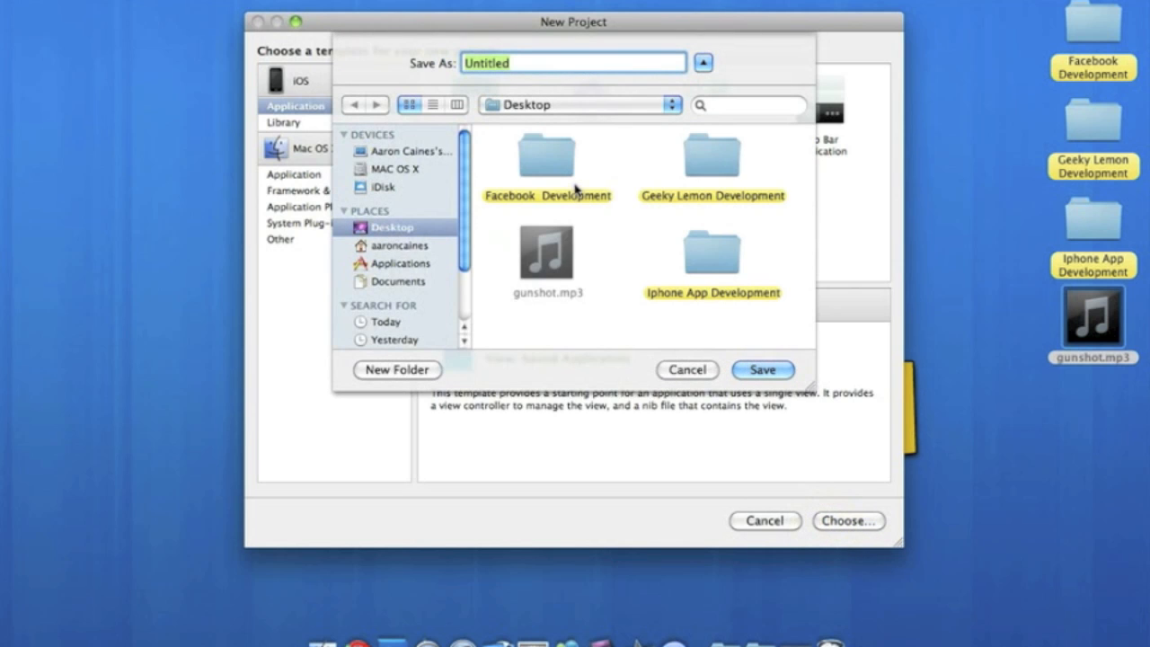
text(autoaudi)
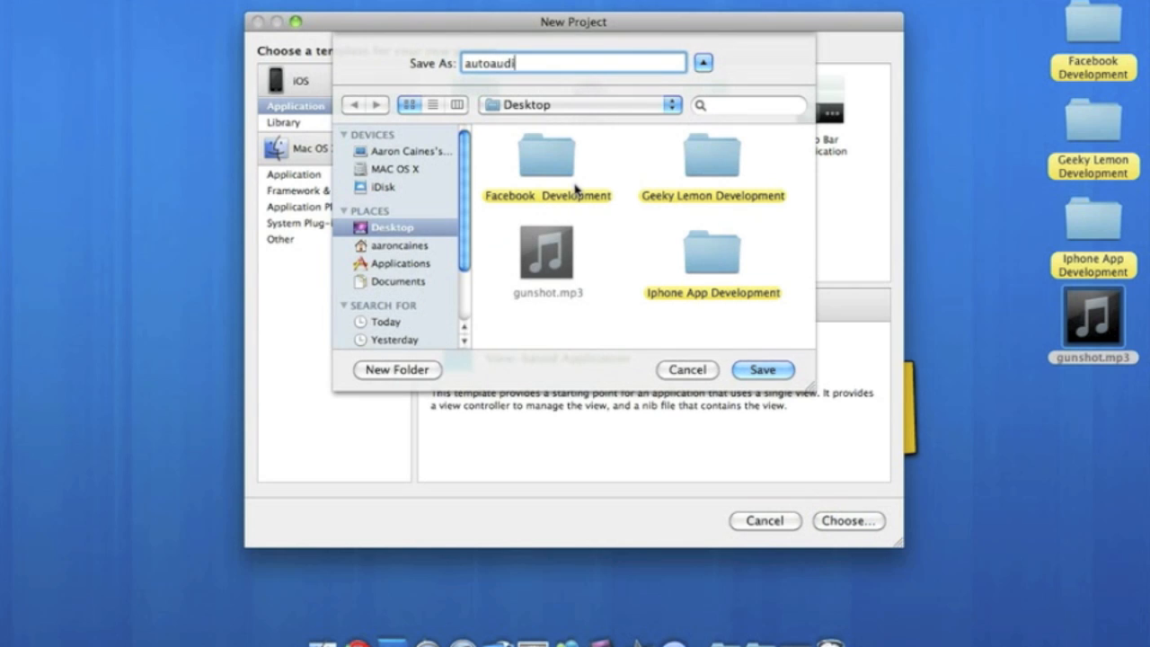
text(o)
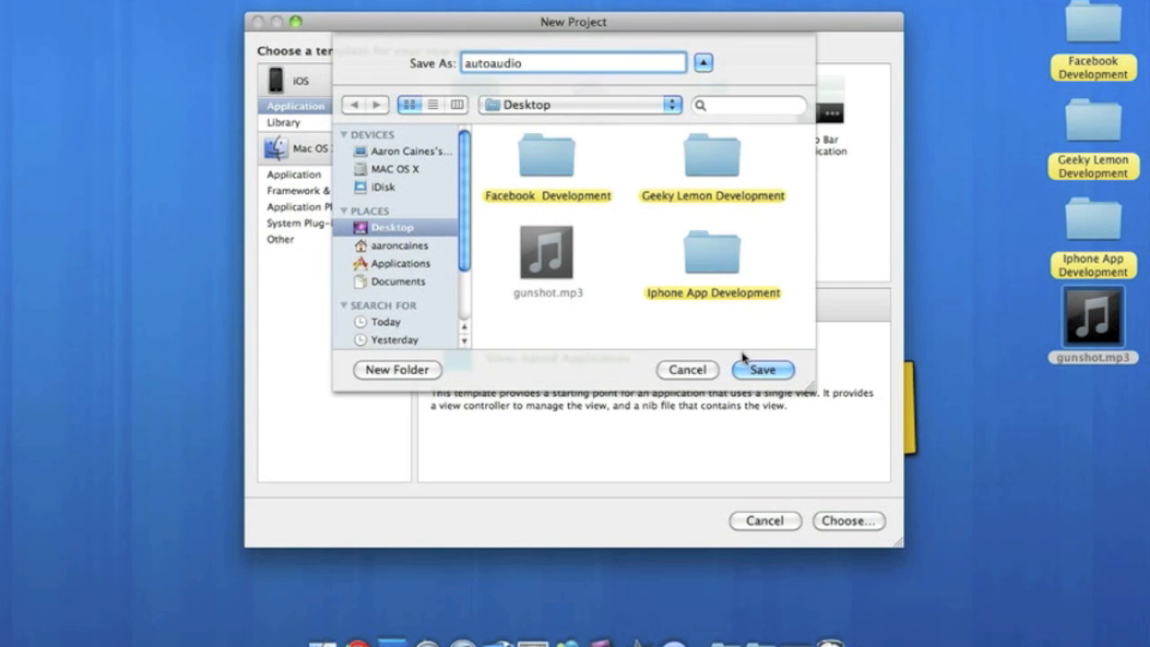
click(762, 370)
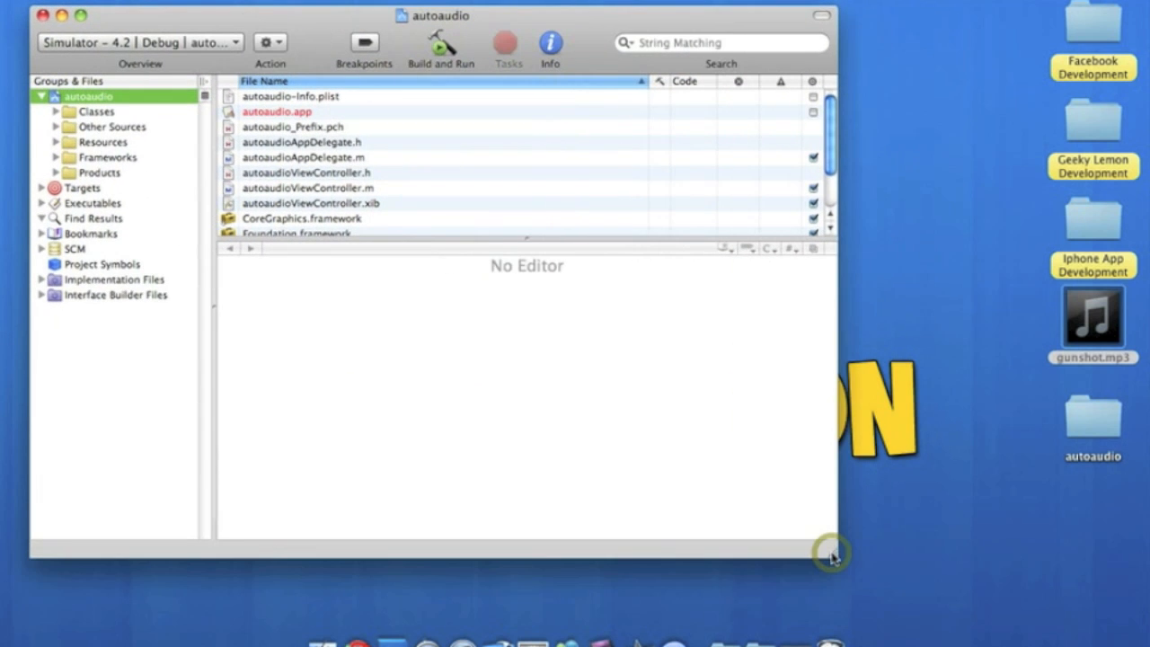
mouse_move(1121, 305)
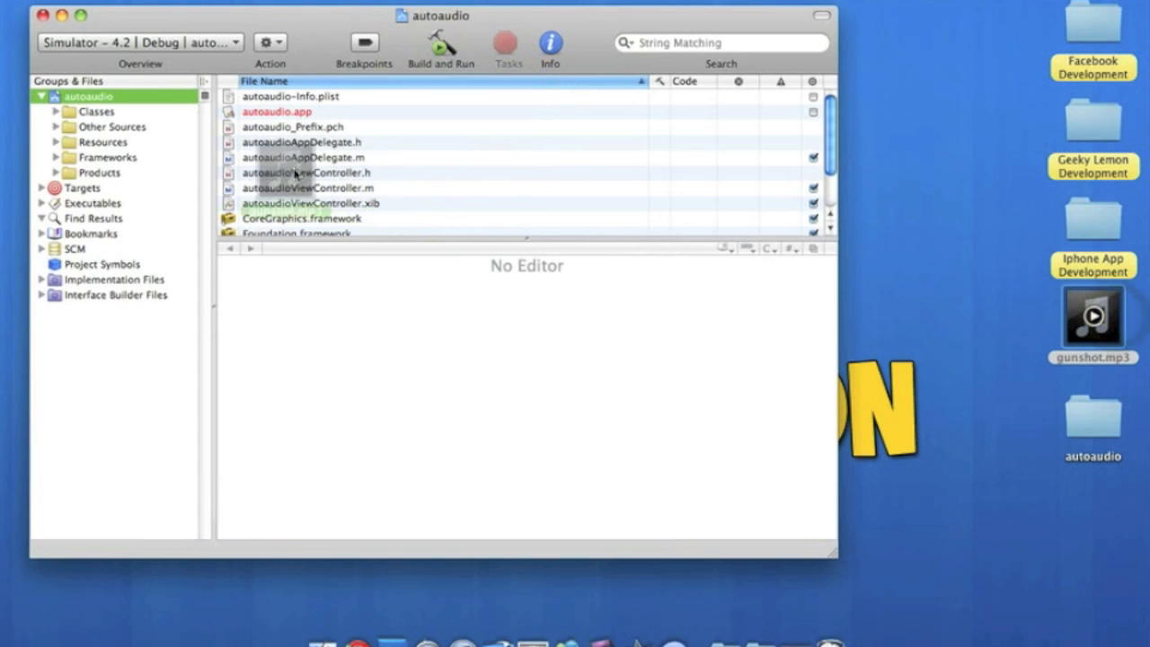
Add gunshot.mp3 to Resources with 'Copy items into destination group's folder' ticked
click(103, 142)
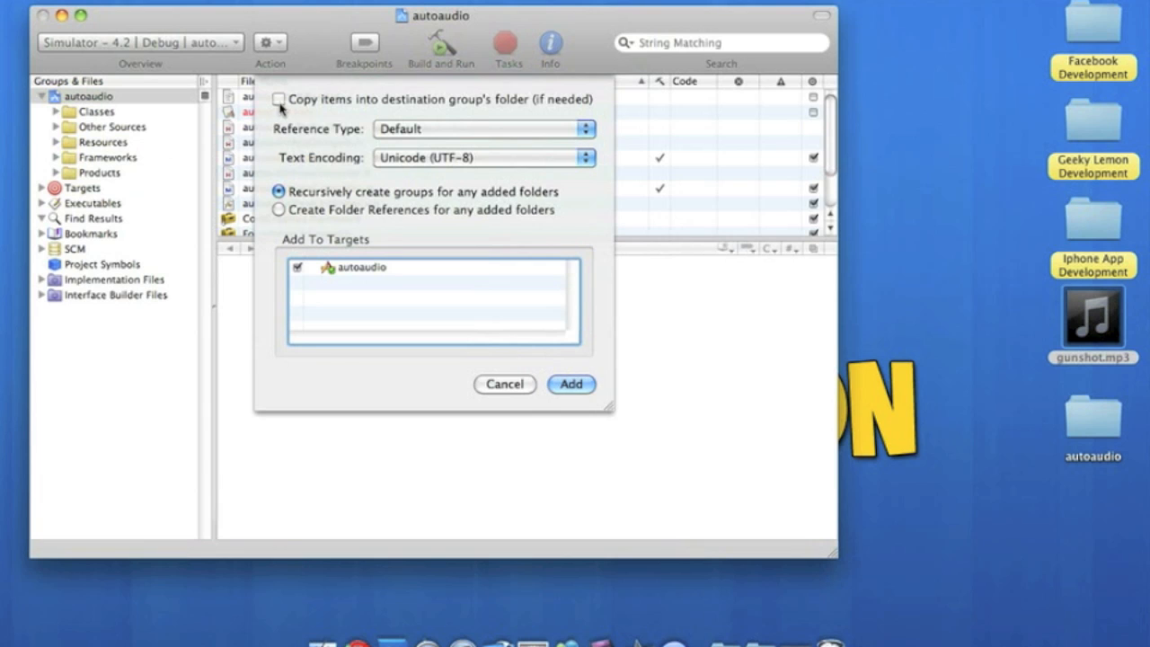
mouse_move(298, 119)
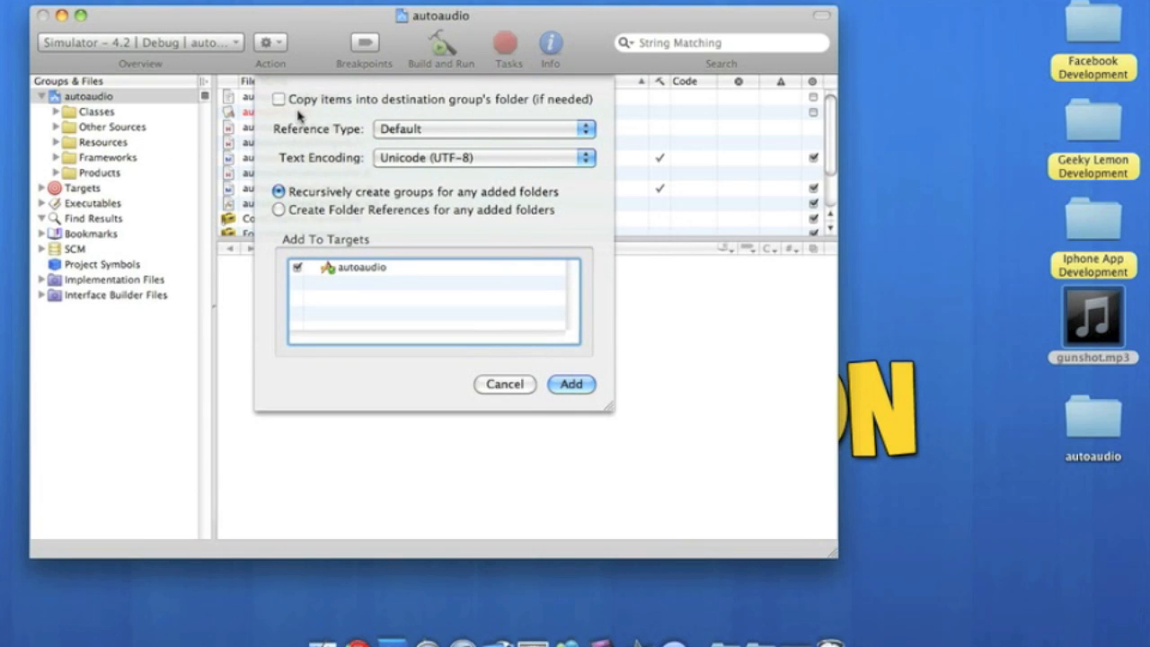
click(279, 99)
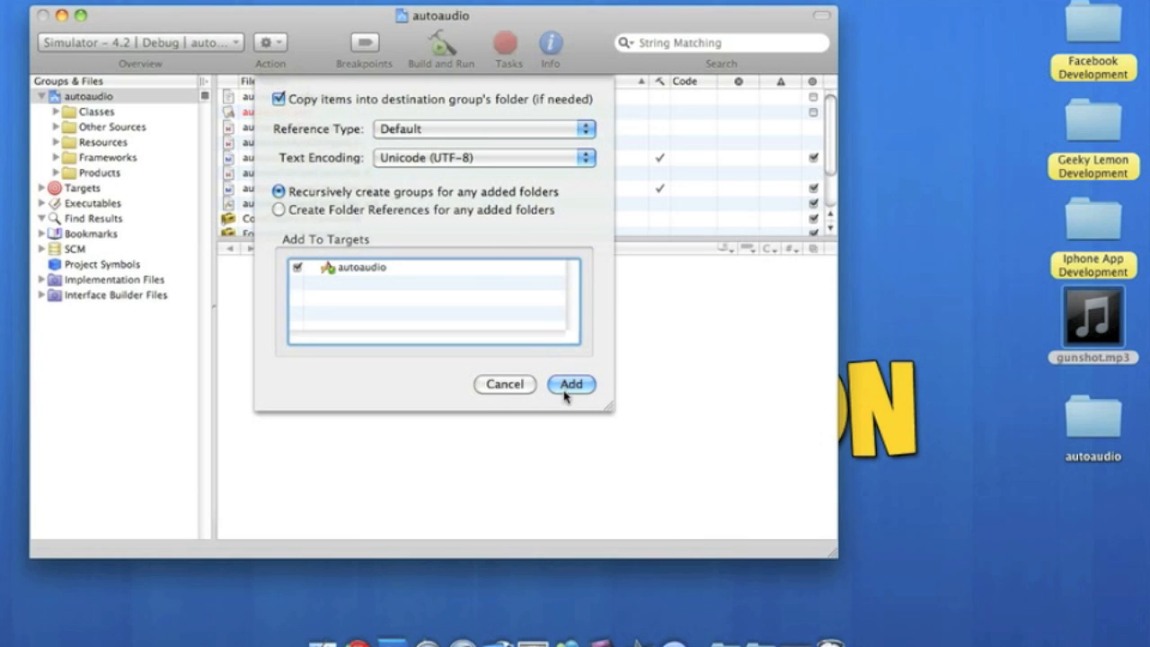
click(572, 383)
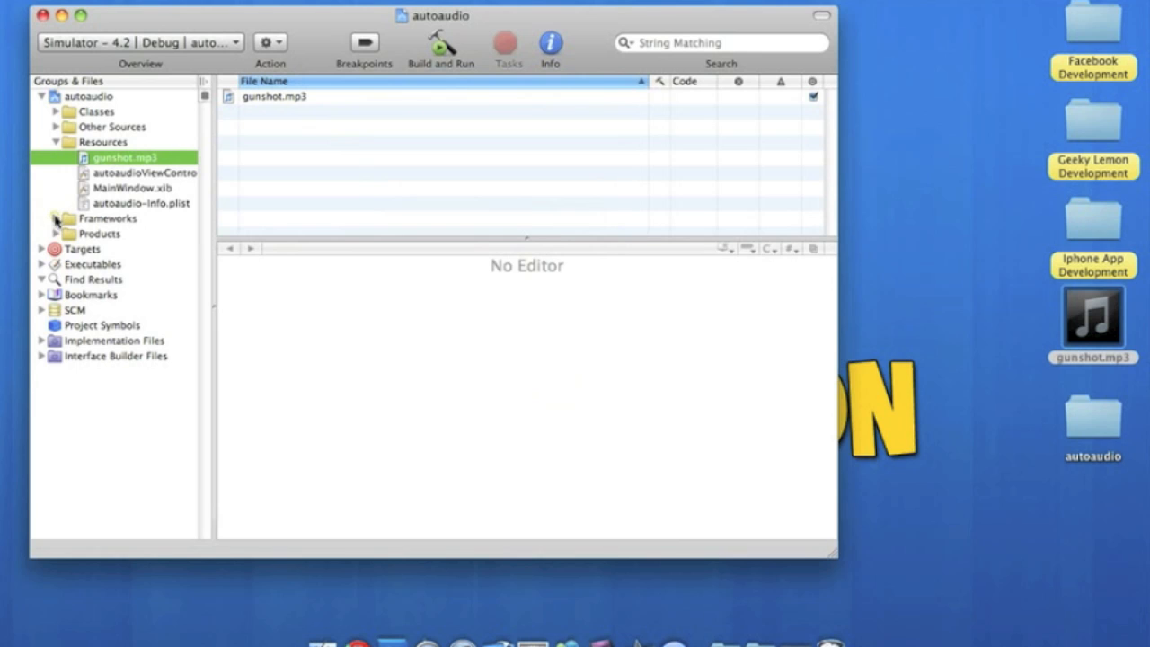
Add AVFoundation.framework to the Frameworks group via Add > Existing Frameworks
click(56, 218)
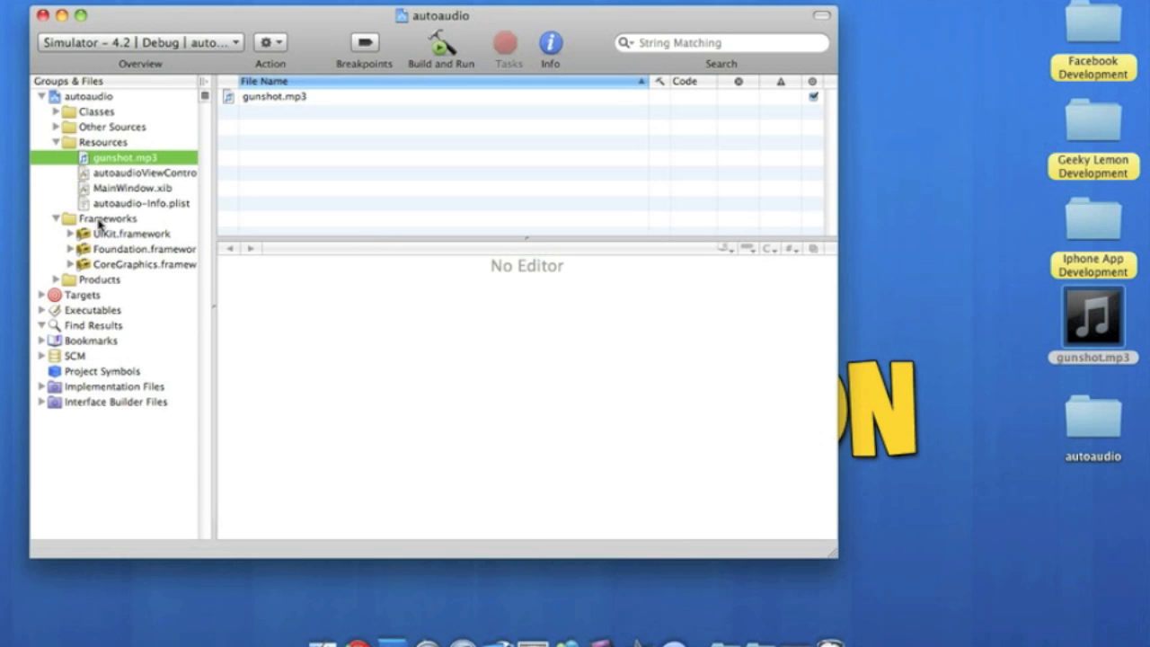
right_click(108, 219)
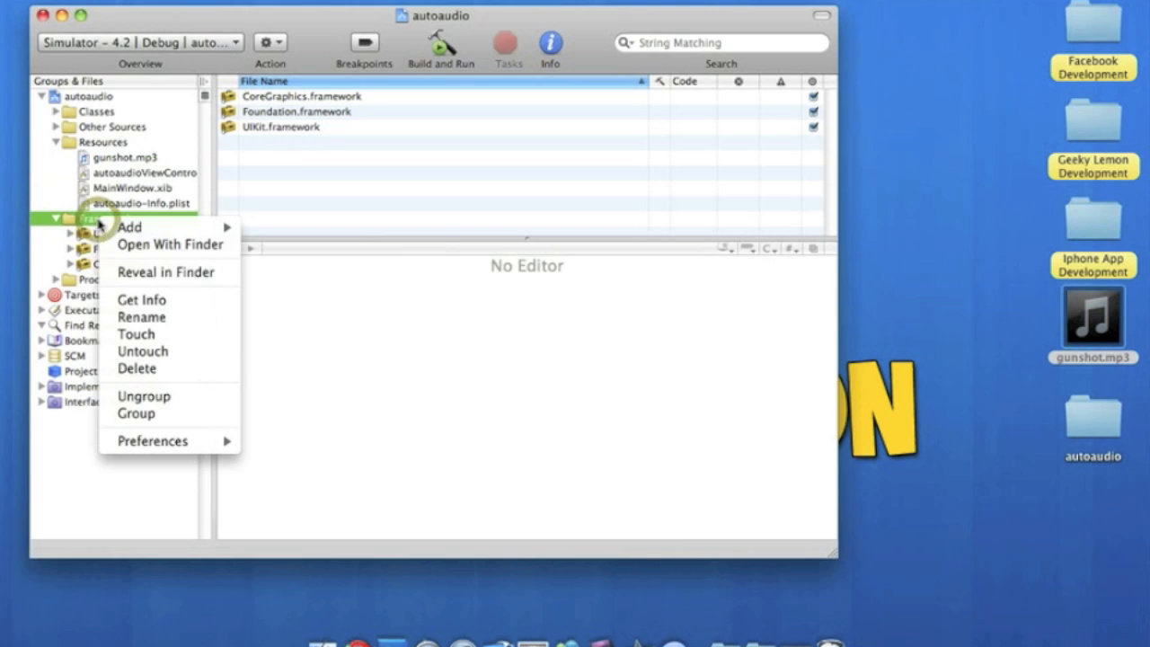
mouse_move(131, 226)
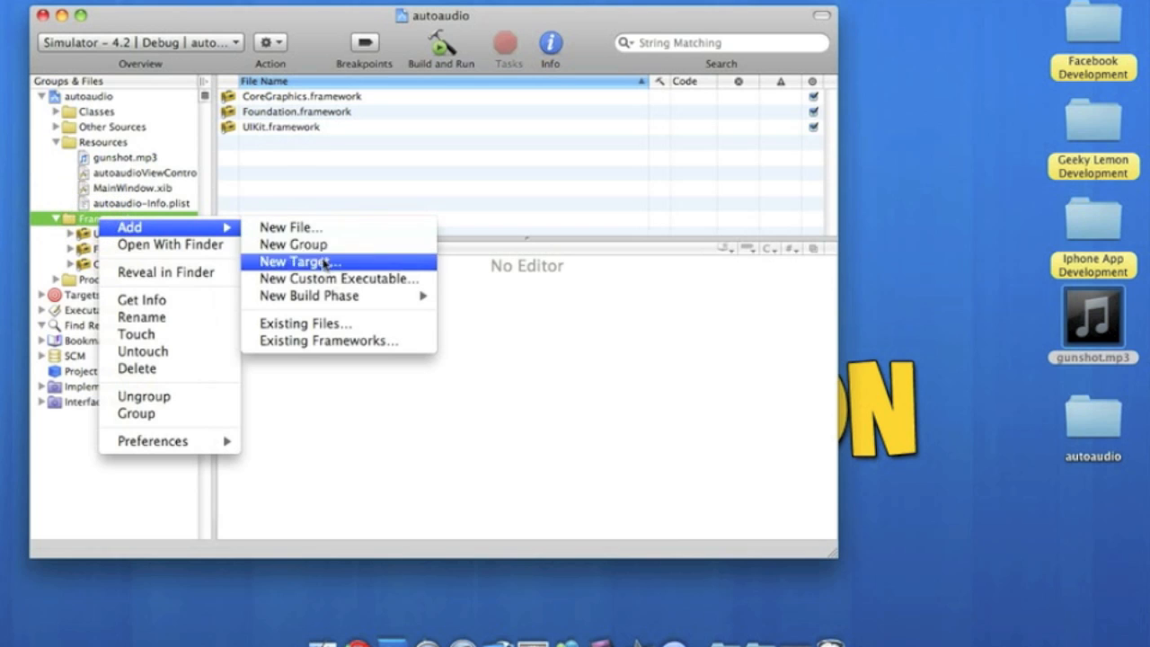
mouse_move(337, 340)
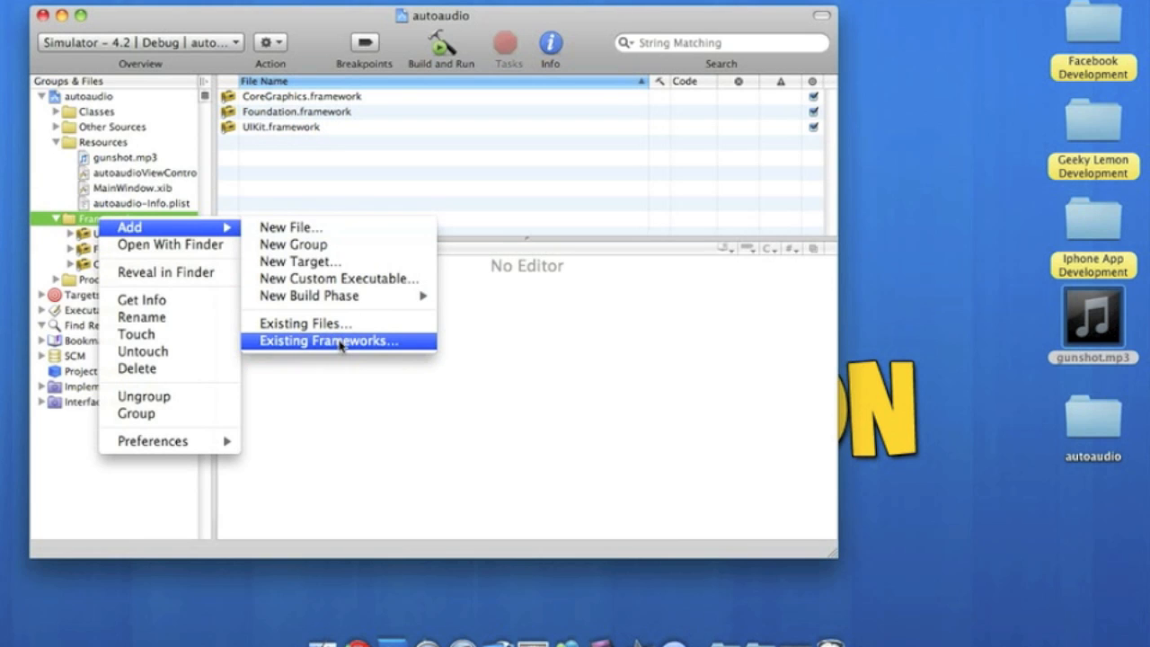
click(323, 341)
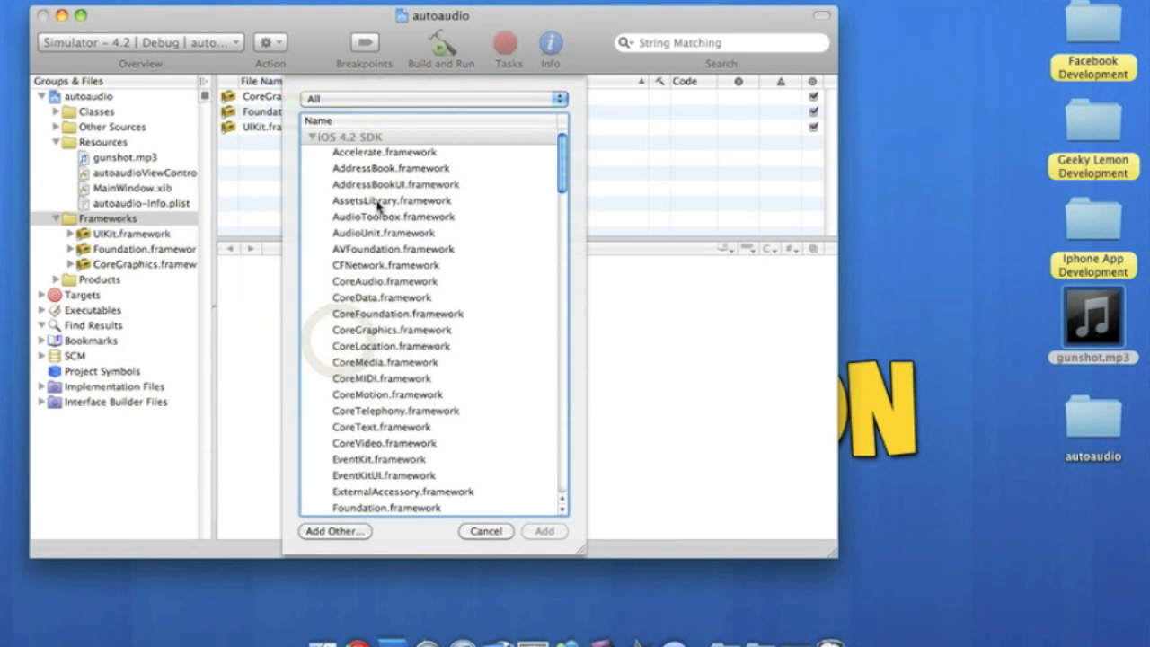
click(391, 249)
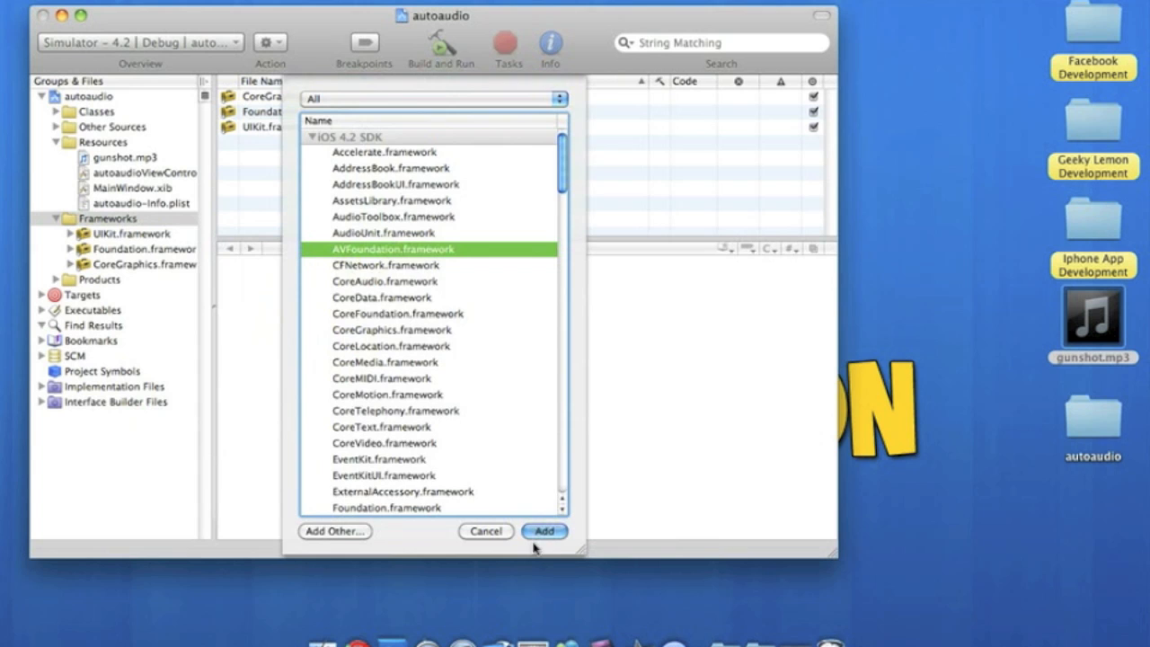
click(544, 532)
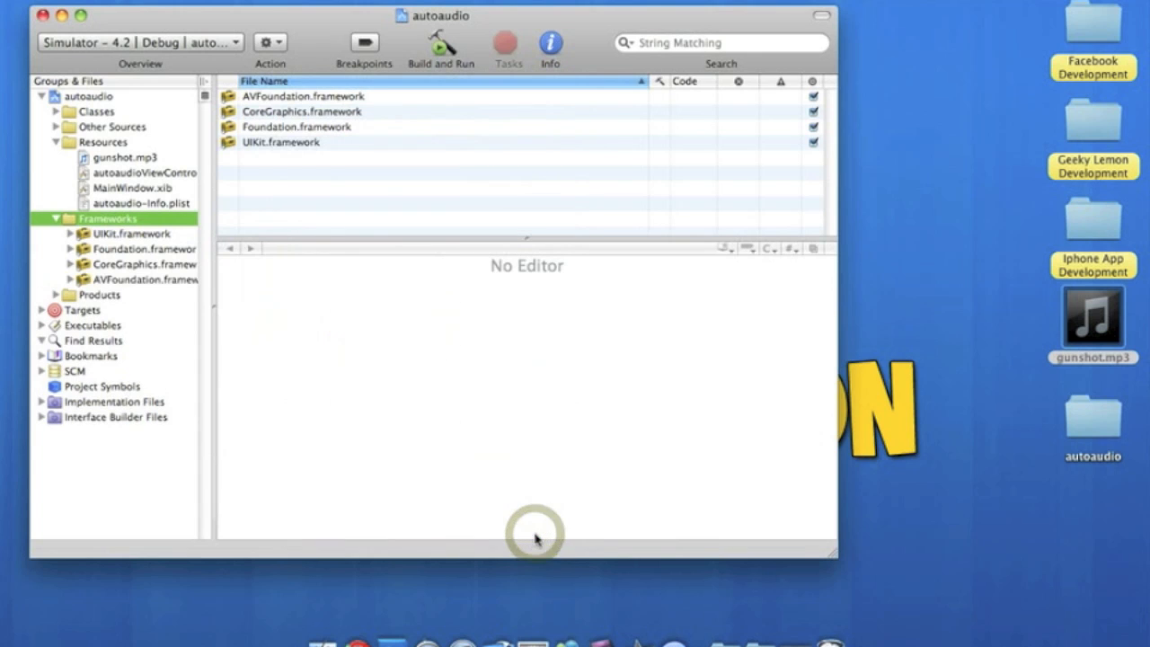
mouse_move(332, 389)
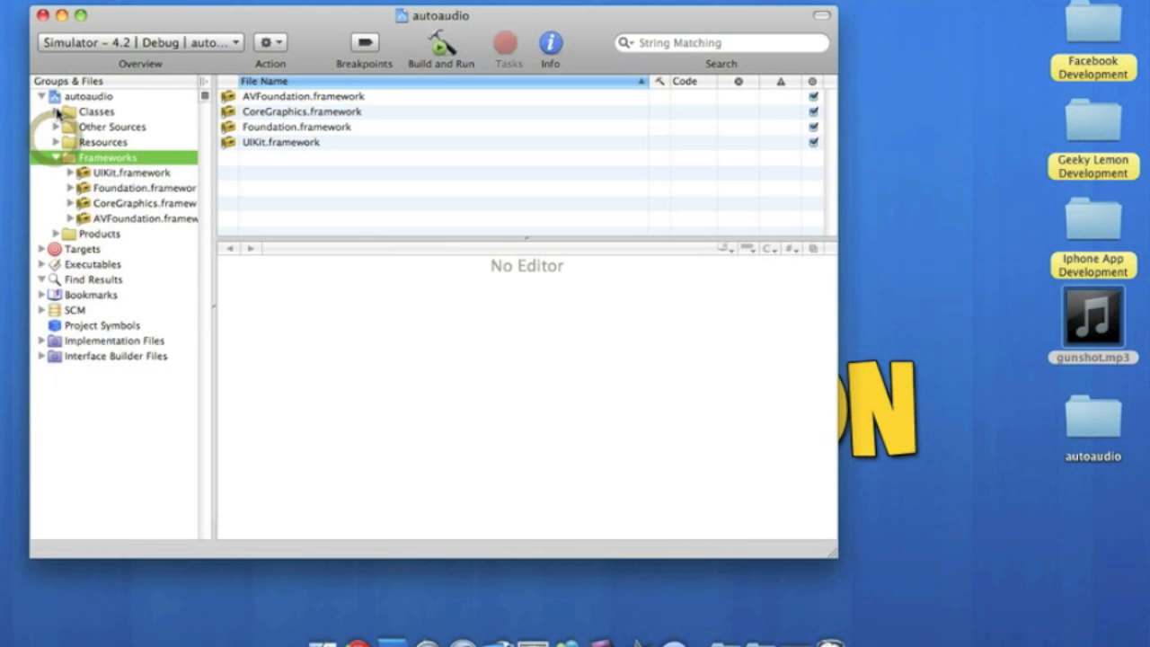
In autoaudioViewController.m, add #import <AVFoundation/AVFoundation.h> below the existing import
click(57, 112)
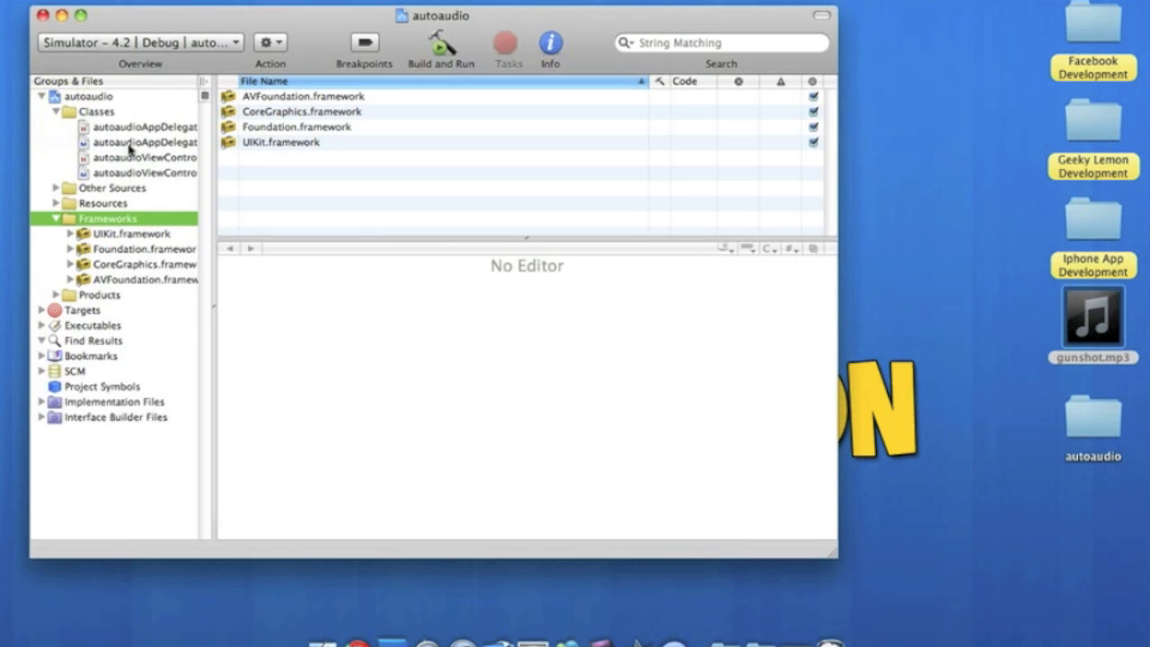
mouse_move(196, 310)
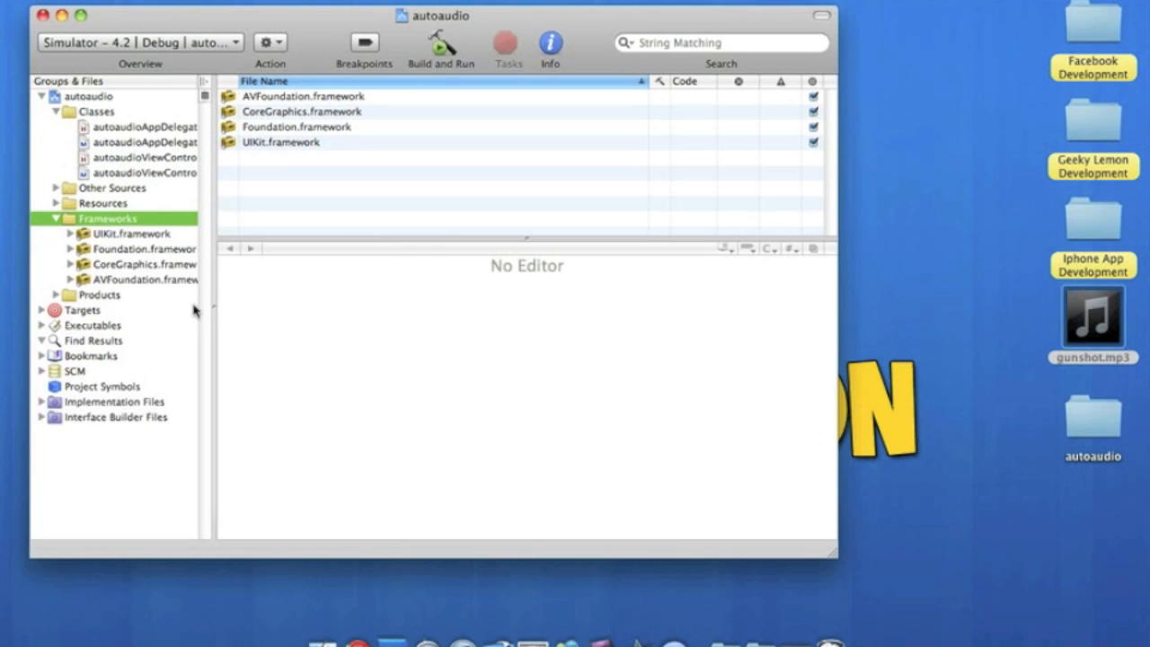
drag(215, 306, 278, 306)
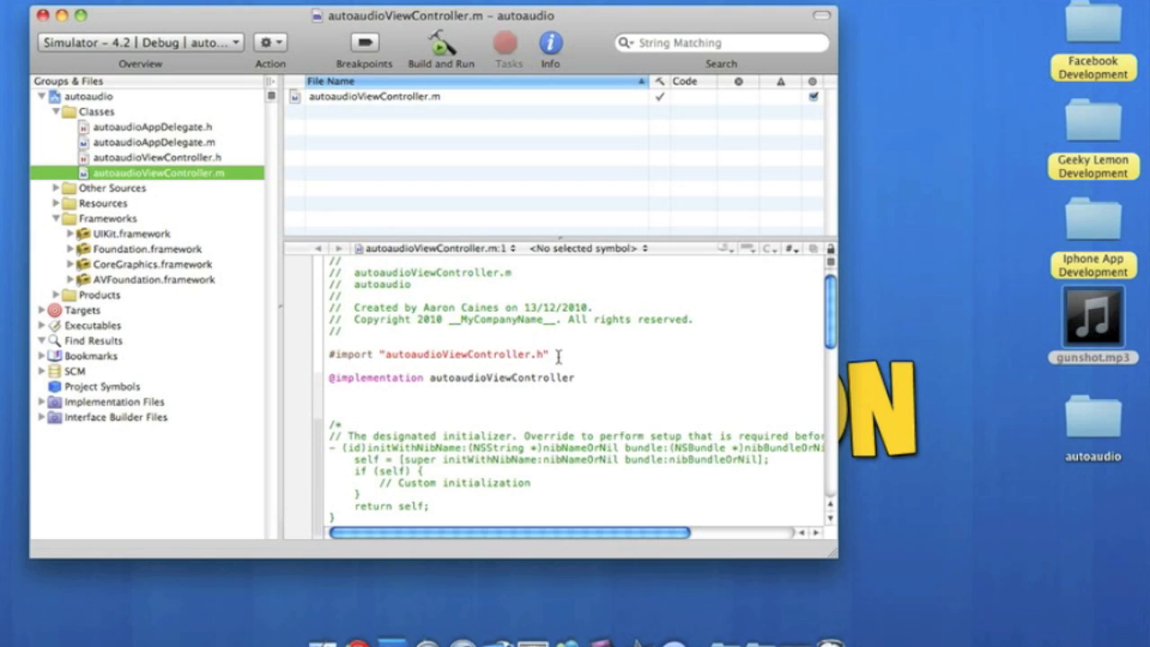
click(558, 353)
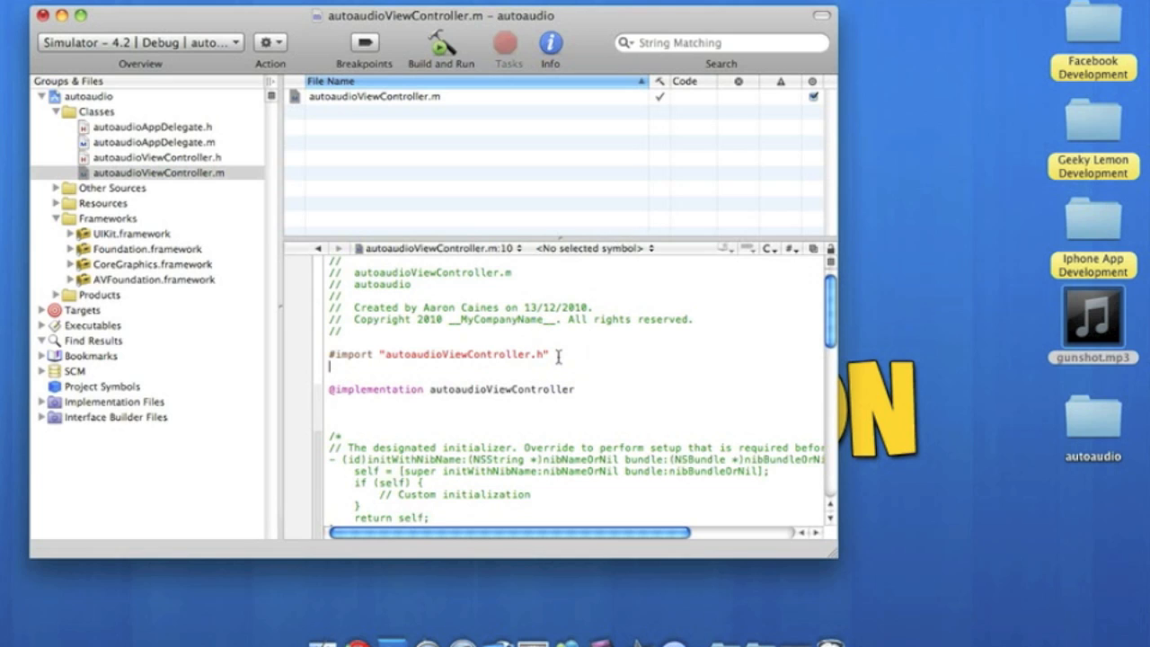
click(440, 47)
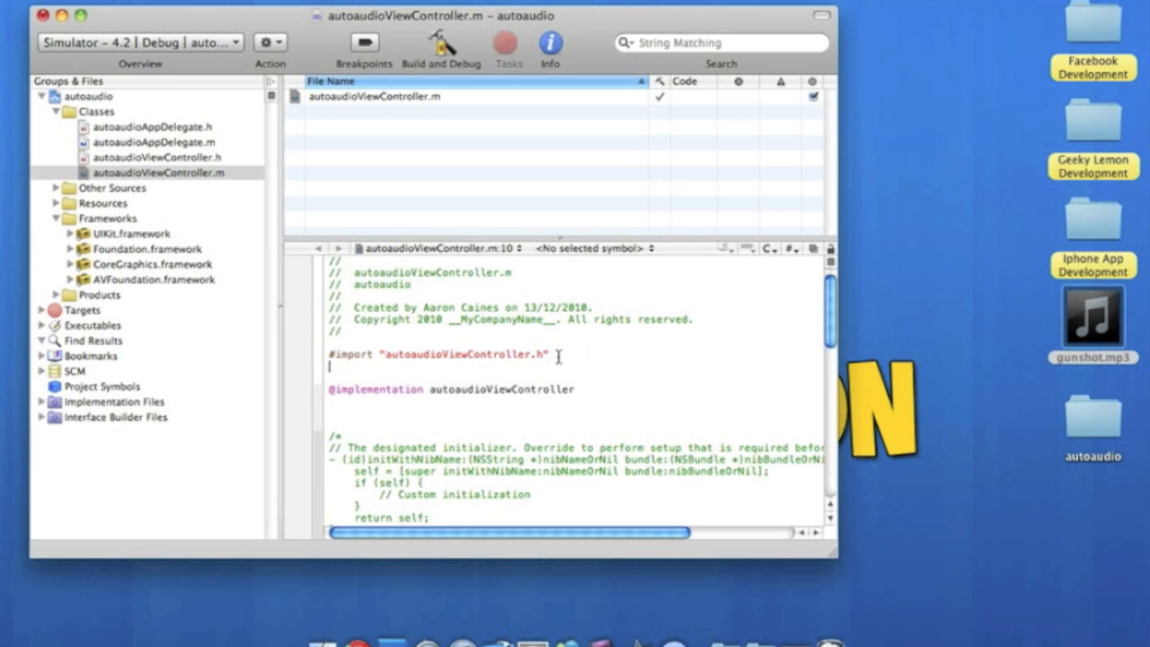
text(#impo)
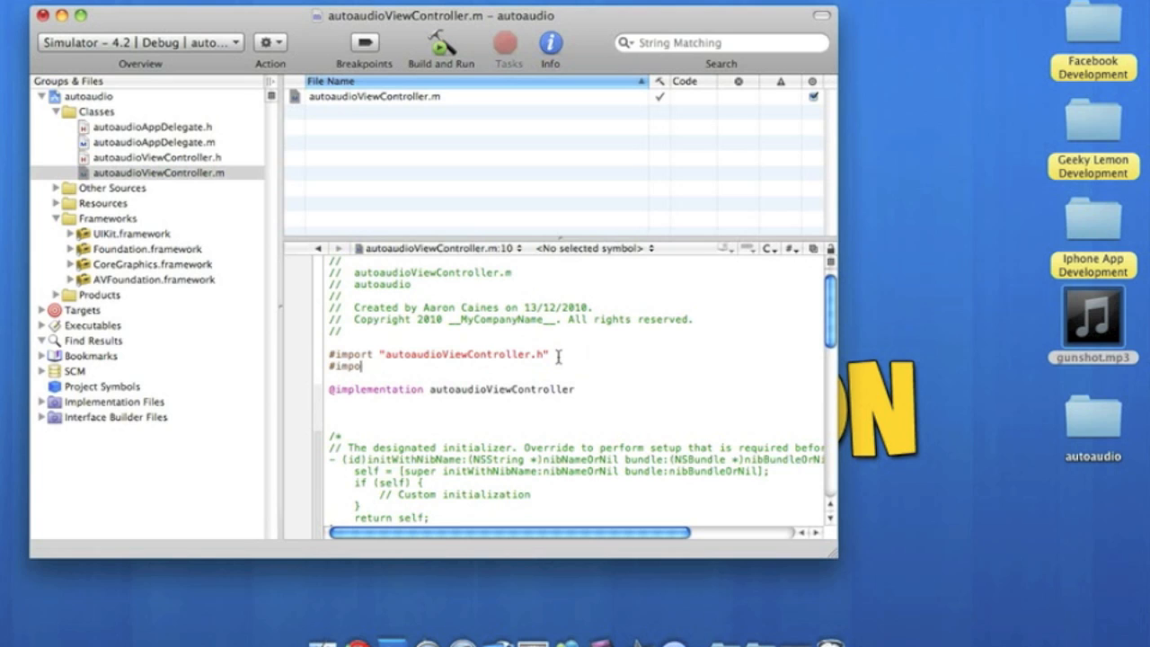
text(rt)
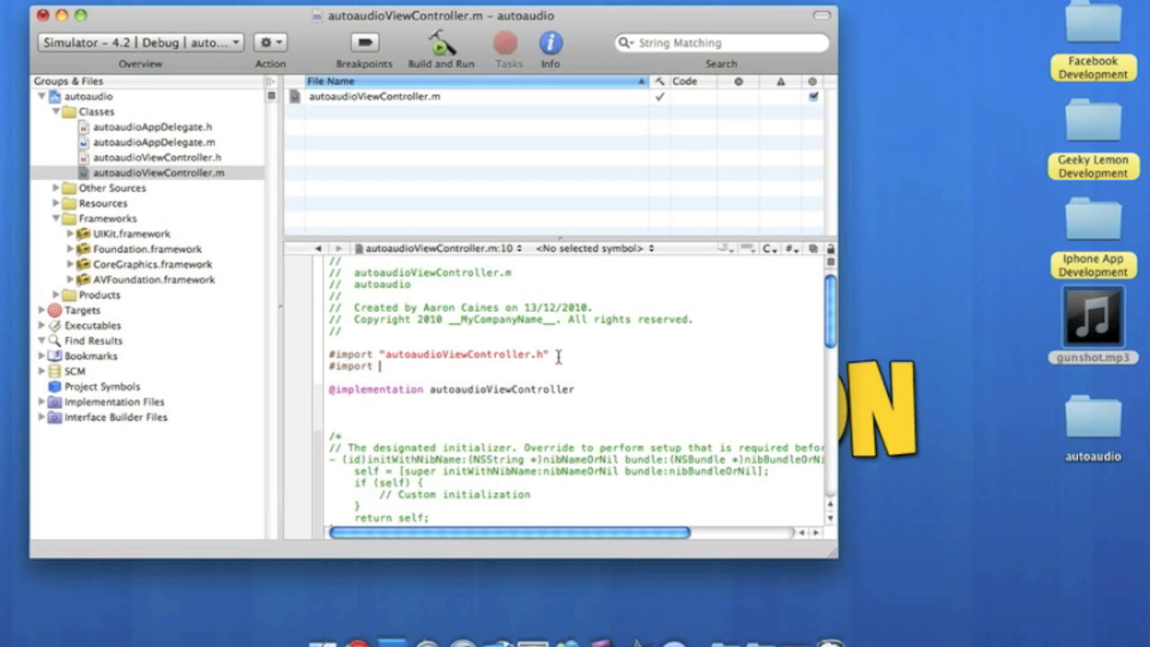
text(<)
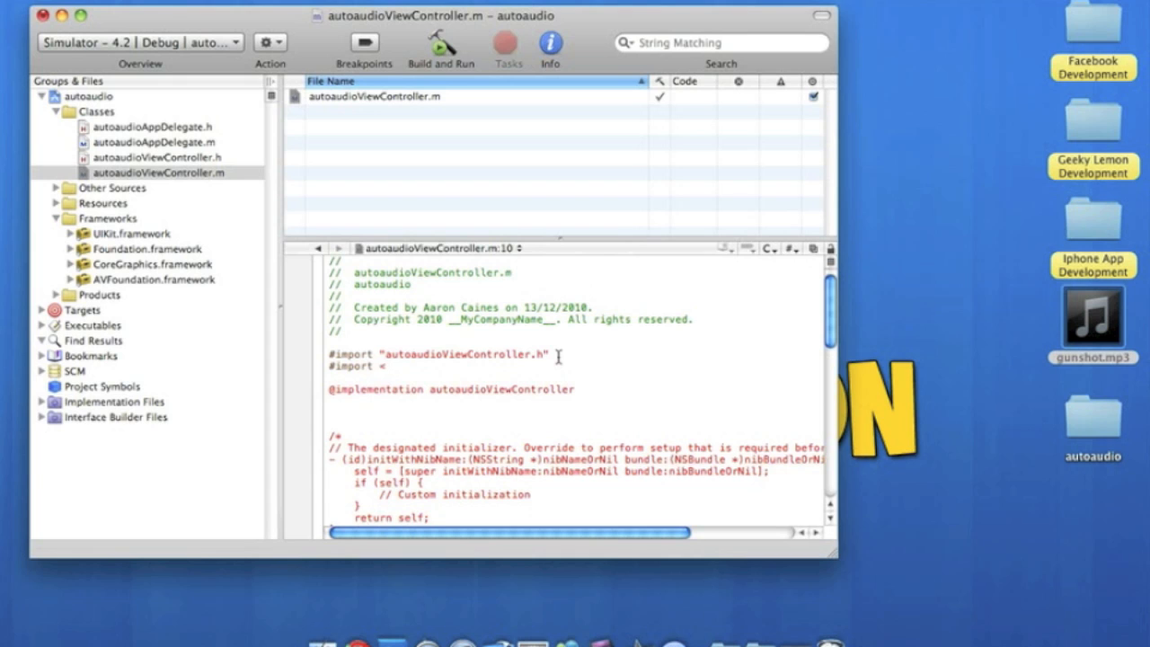
text(AVFoundation/AVFoundation.h)
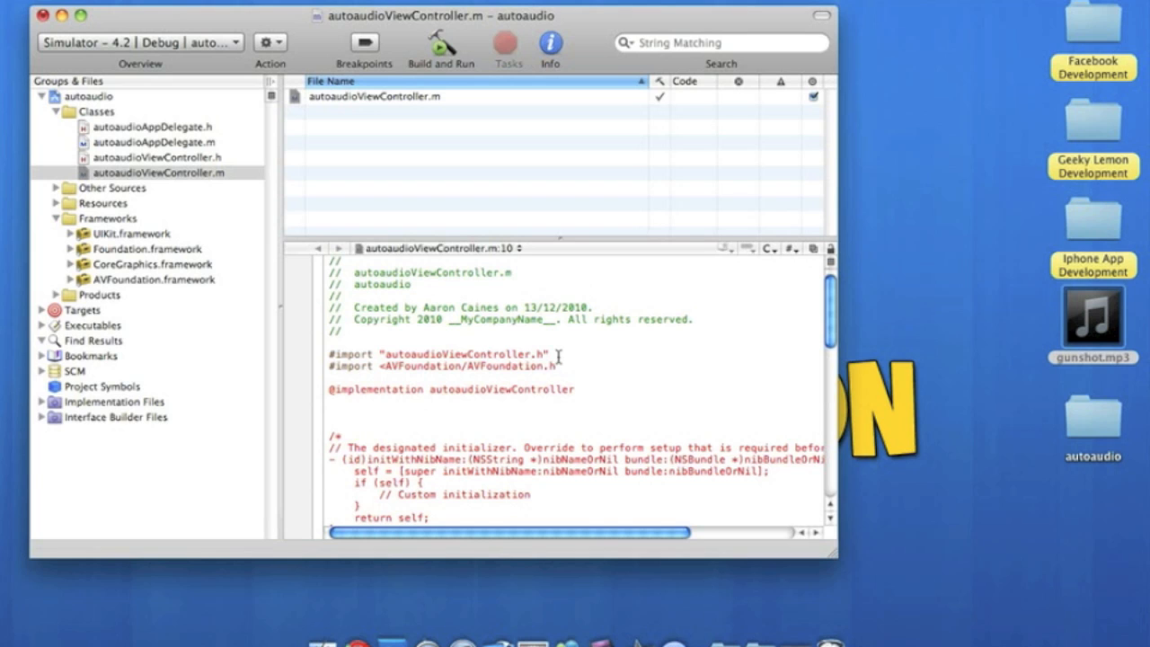
click(564, 366)
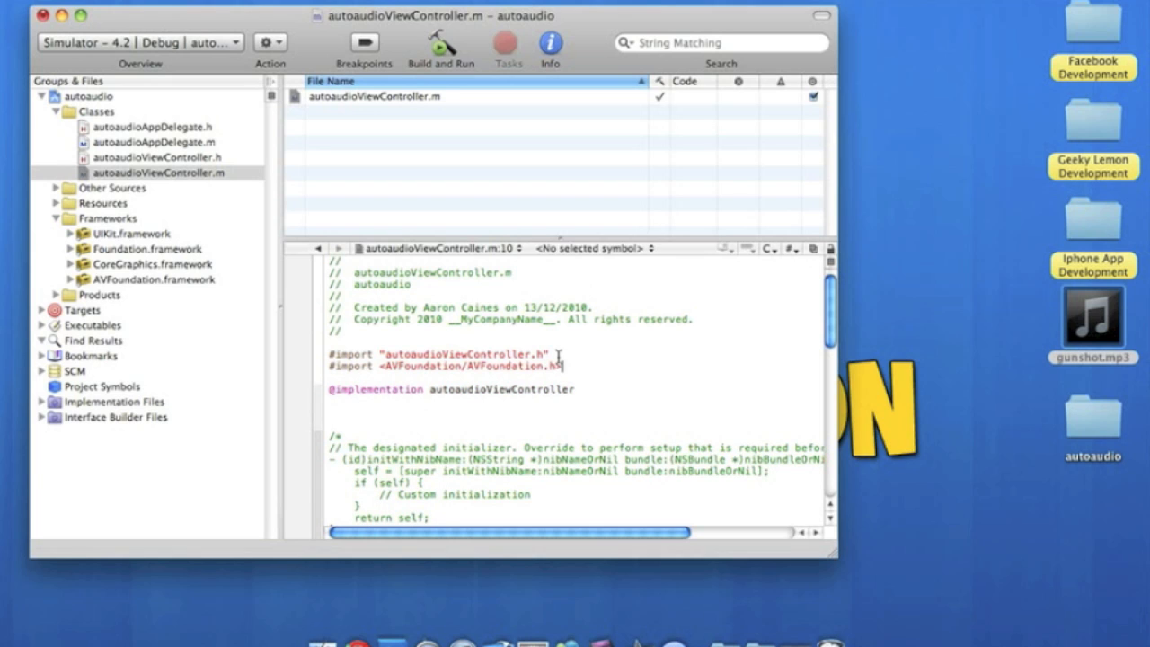
click(580, 390)
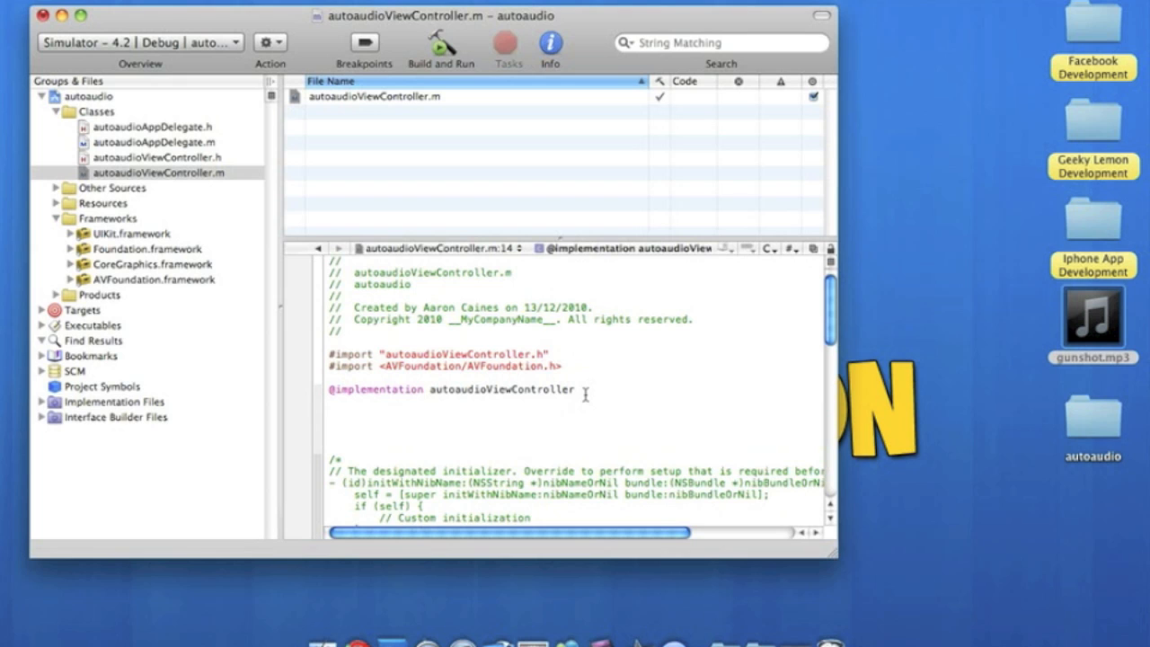
text(-()
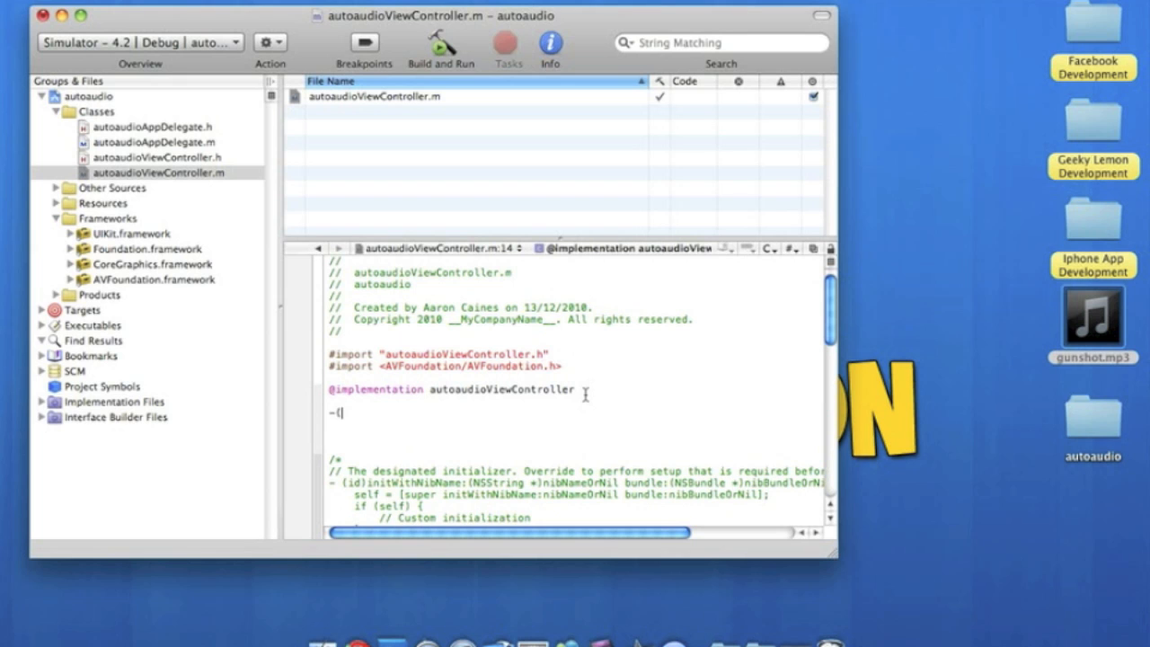
text(v)
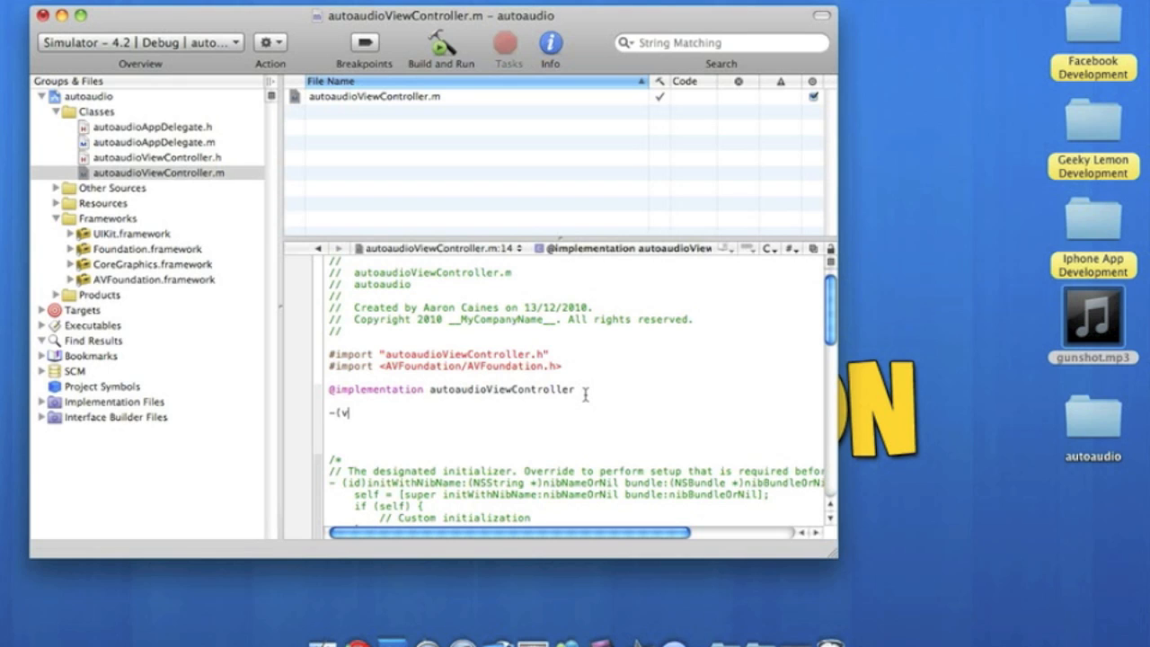
text(oid)
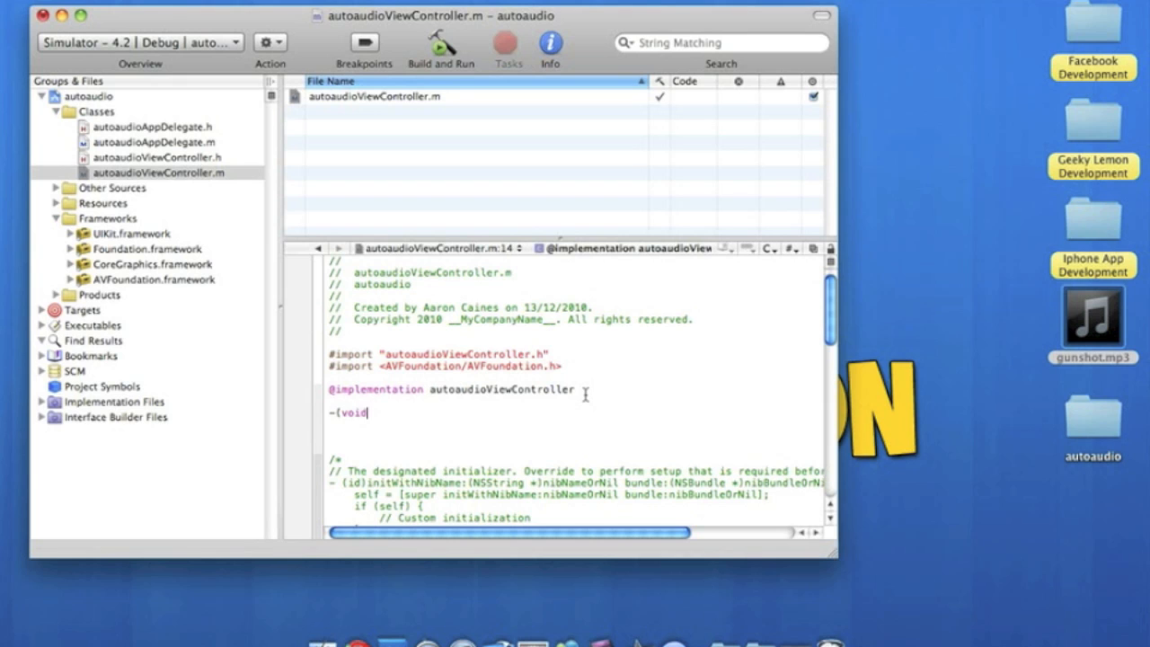
text())
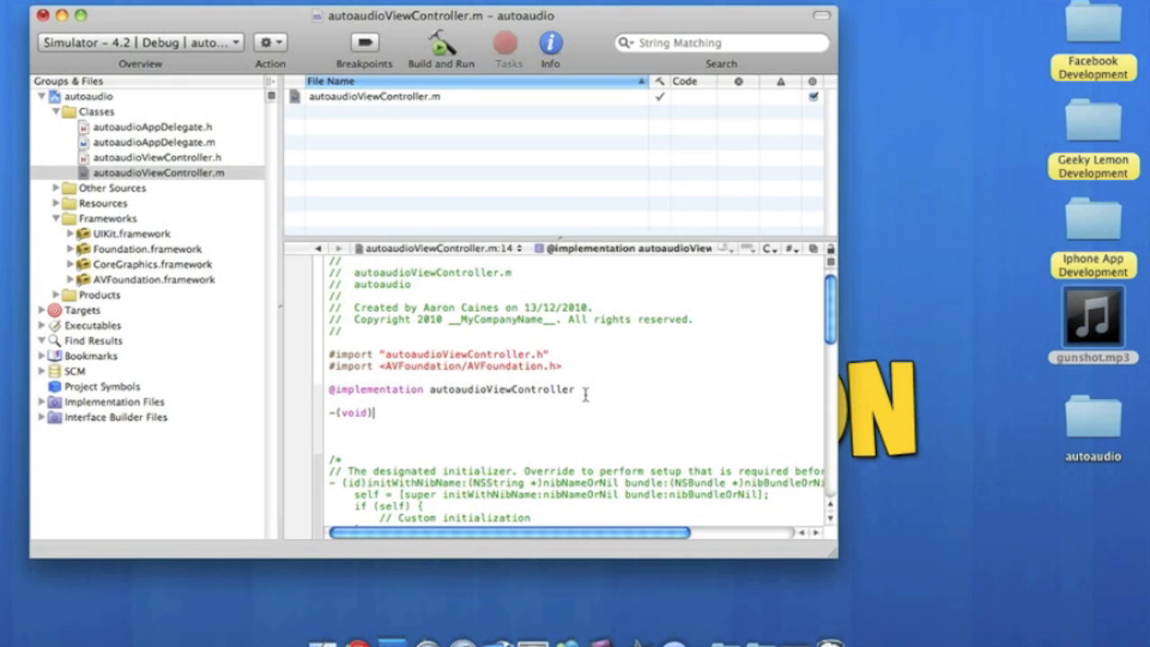
text(awakeFromNib {)
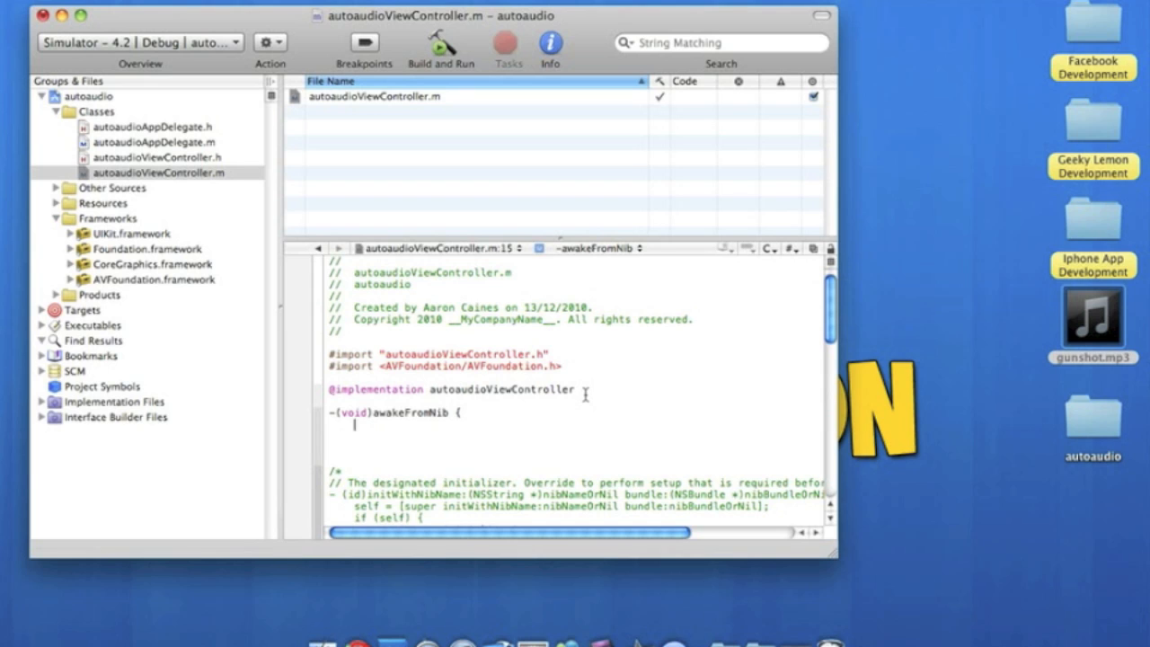
Type NSString *path = [[NSBundle mainBundle] pathForResource: using autocomplete
text(NSString)
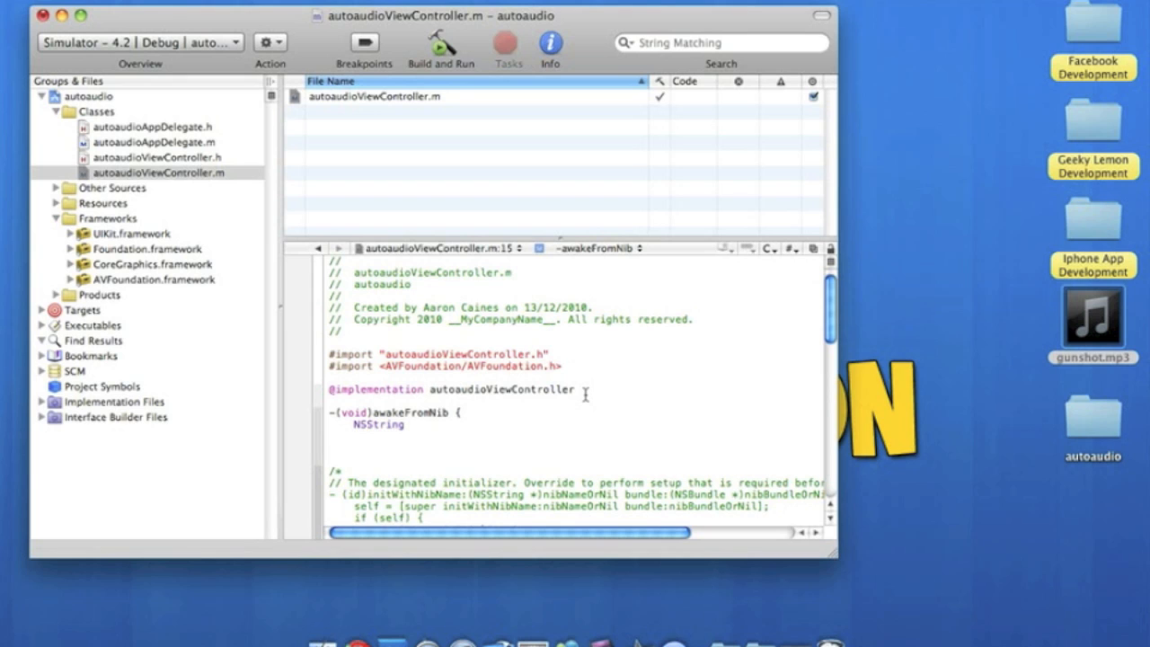
text(+p)
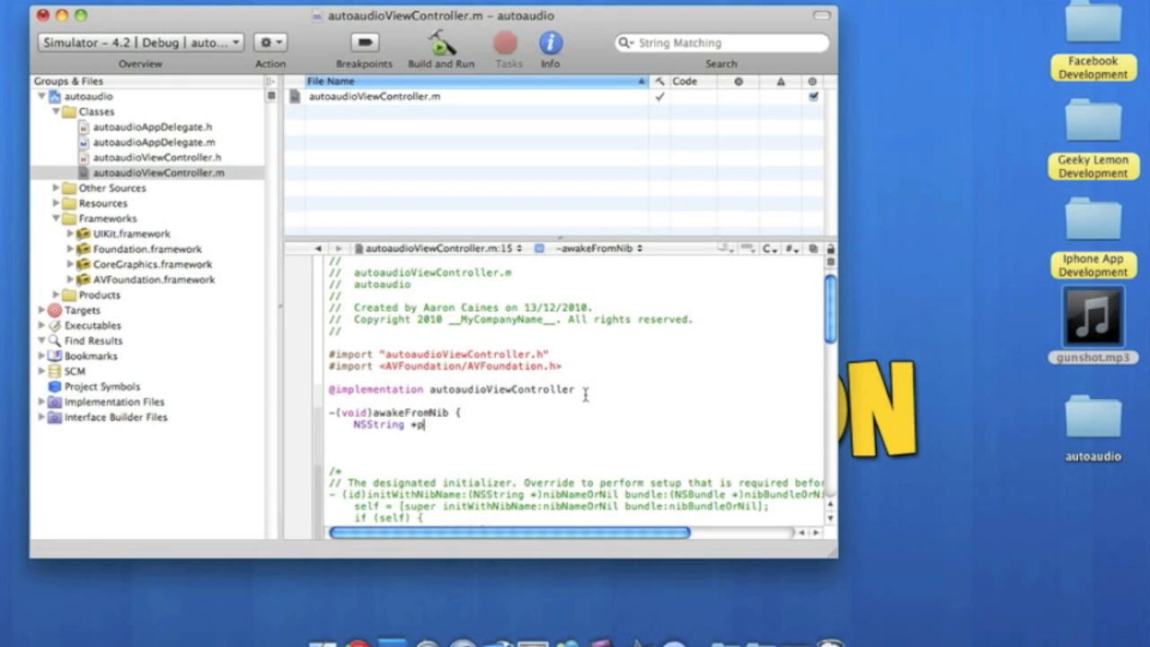
text(ath)
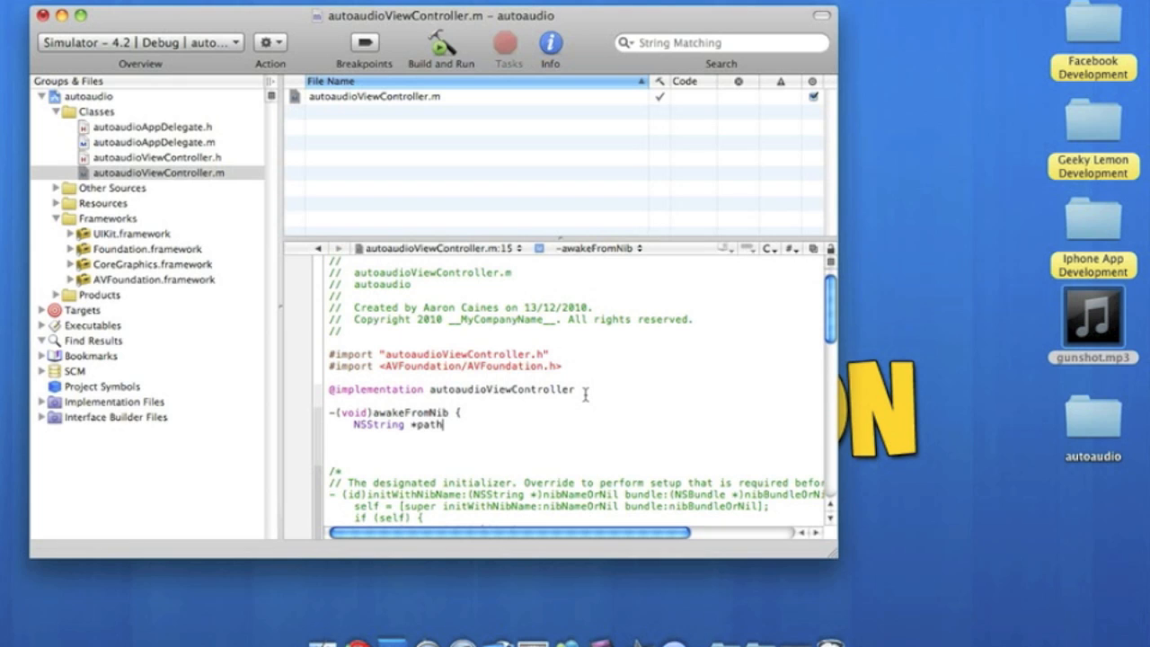
text(=)
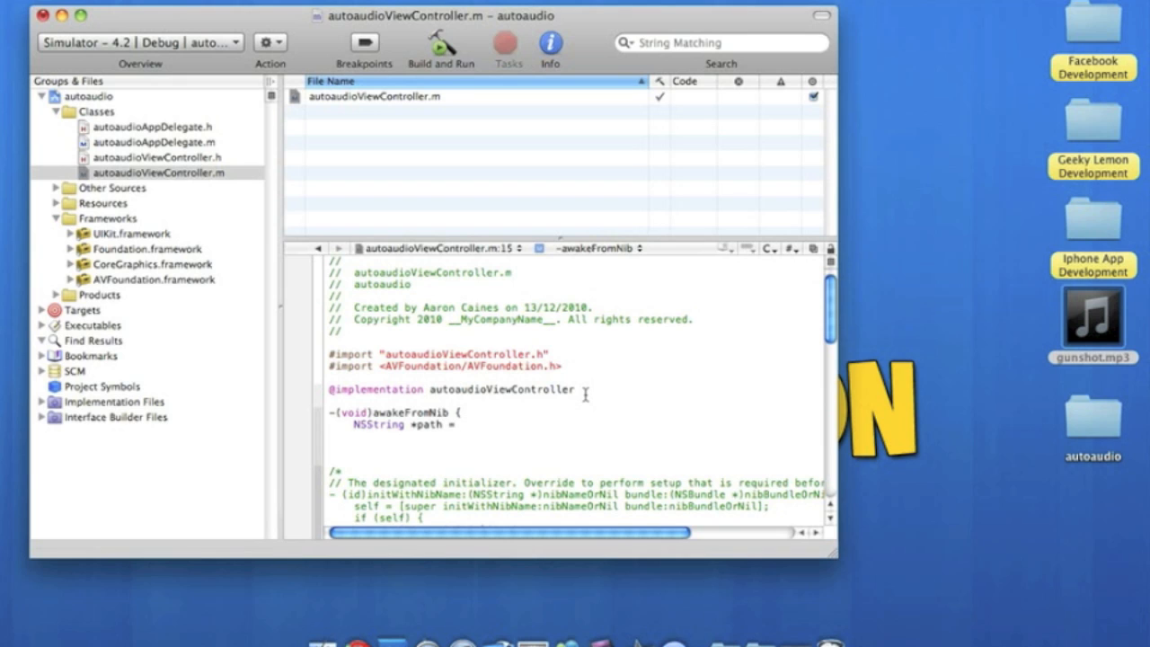
text([[NSB)
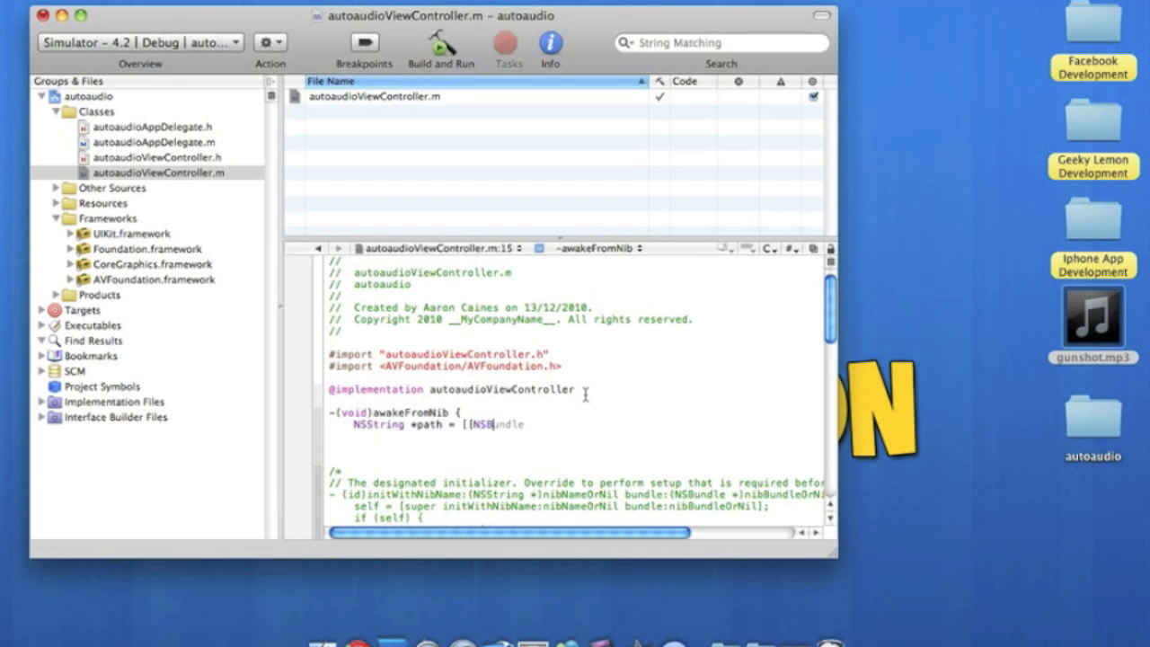
text(undle)
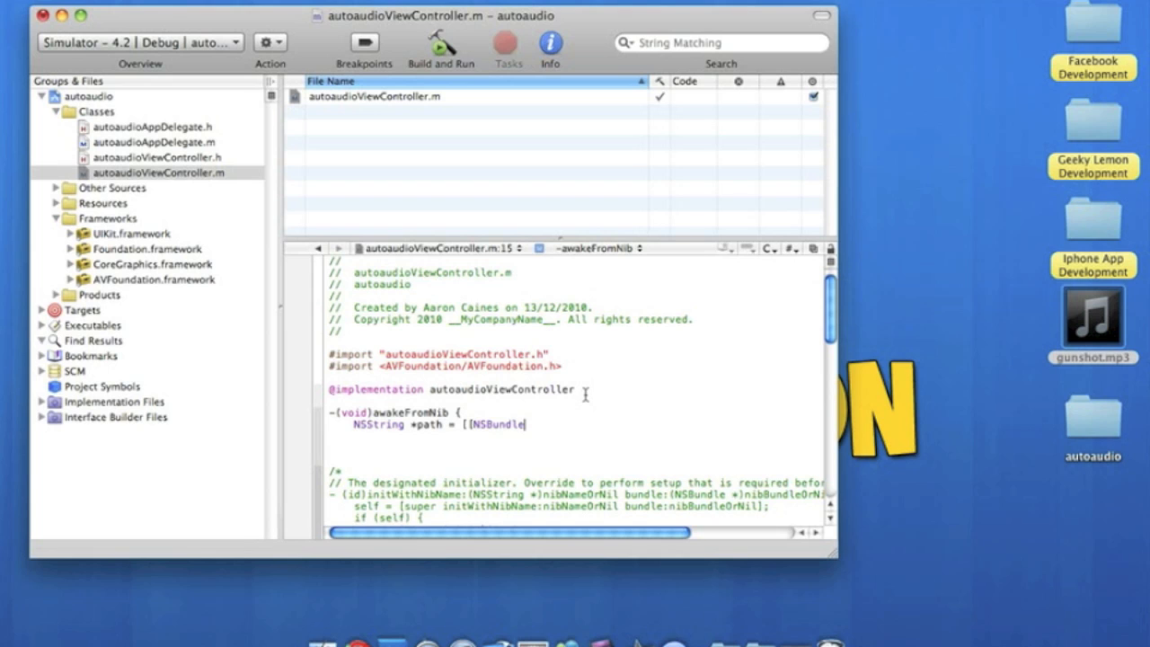
text(mainBundle)
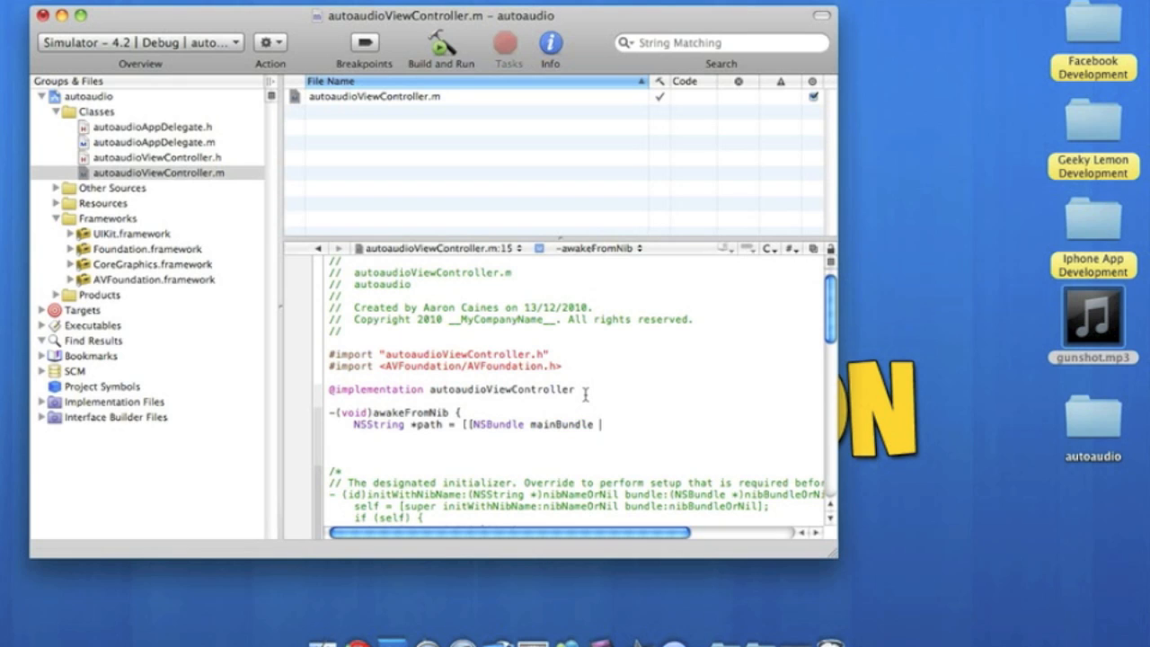
text(])
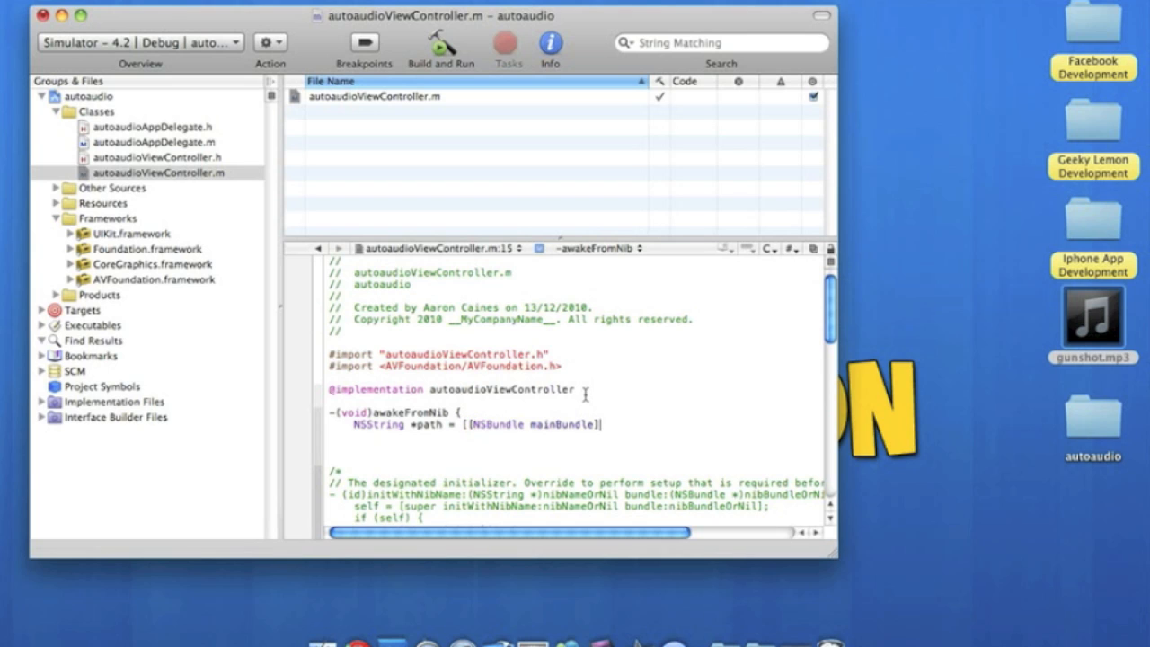
text(pathForResource:)
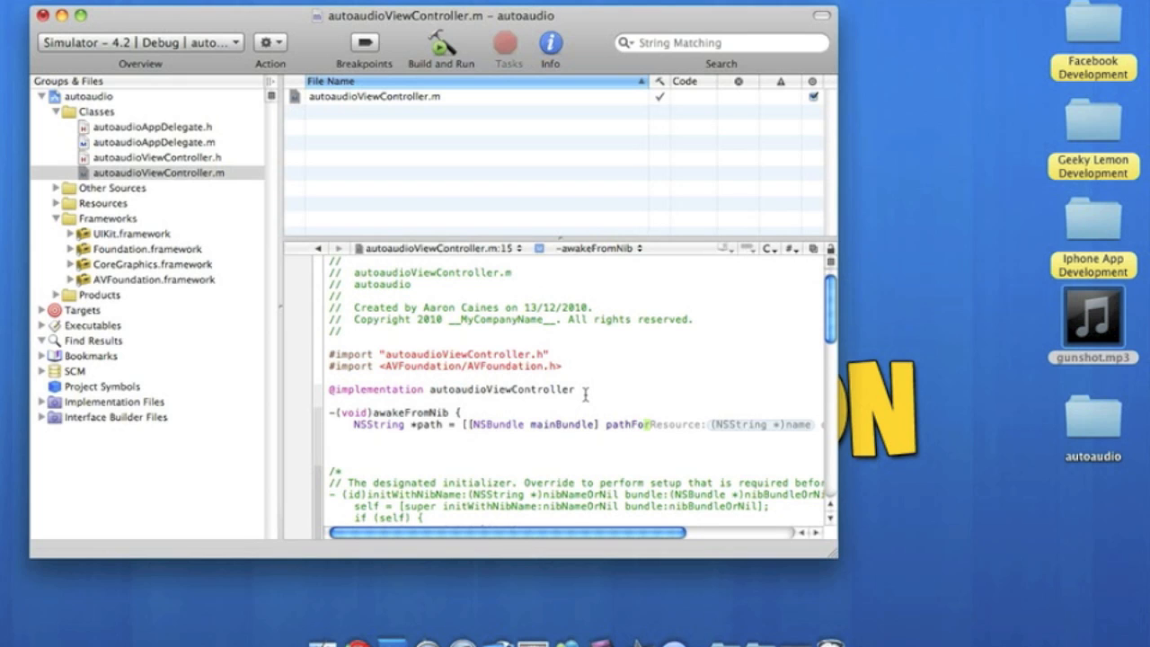
double_click(760, 424)
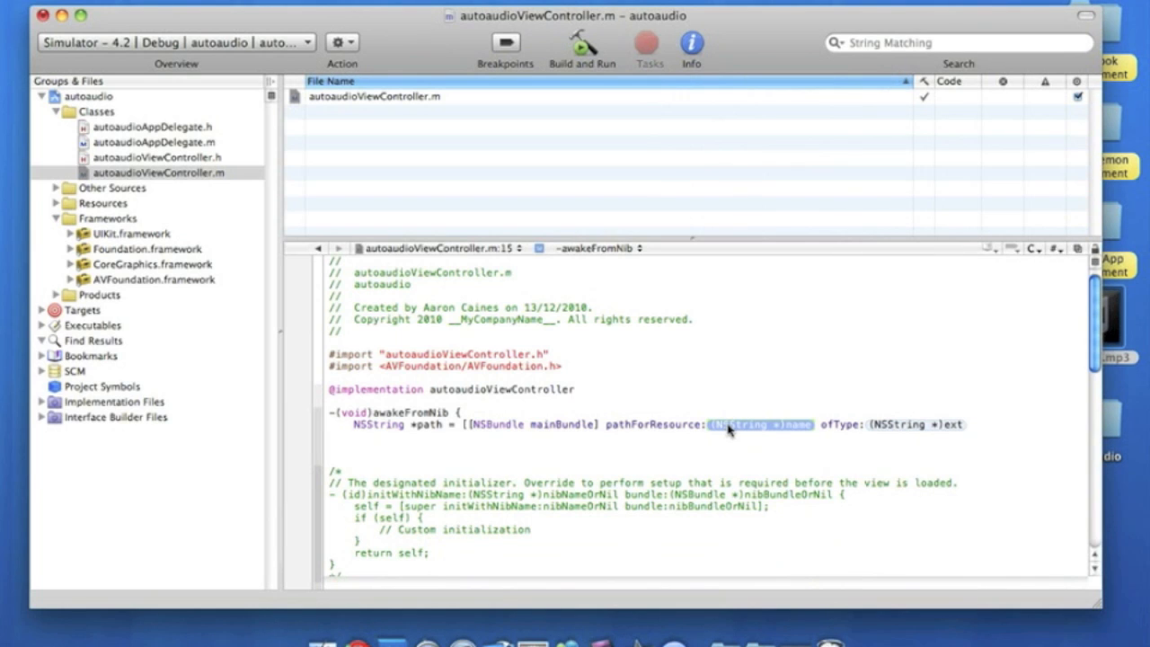
mouse_move(14, 82)
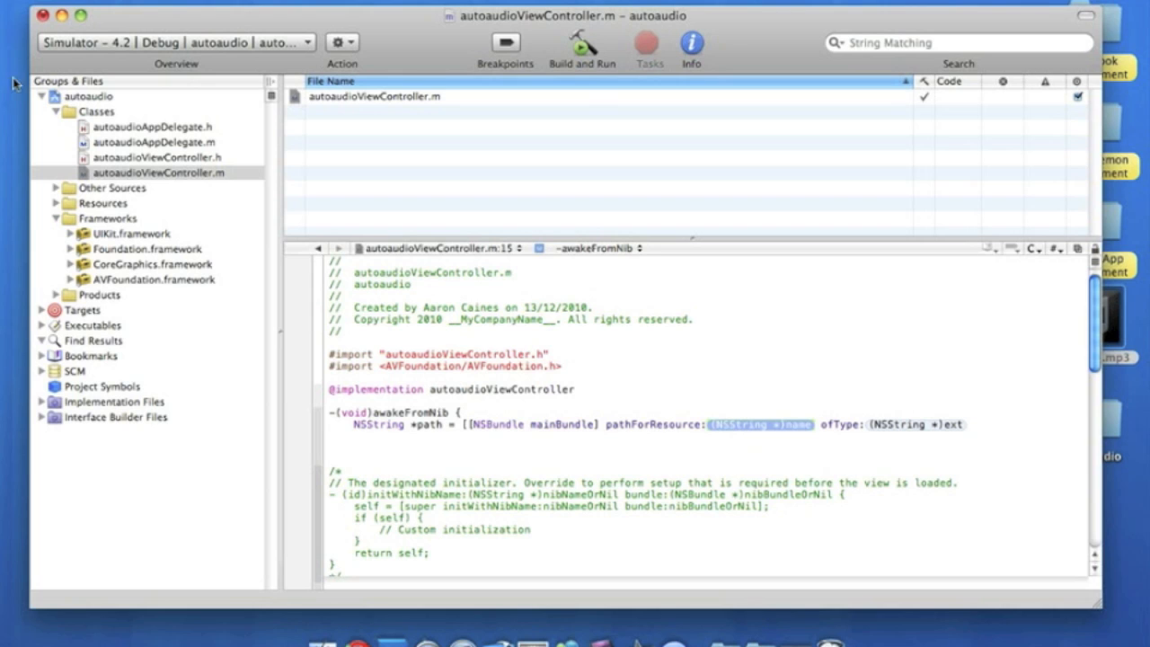
Fill the pathForResource placeholders with @"gunshot" and type @"mp3"
click(56, 203)
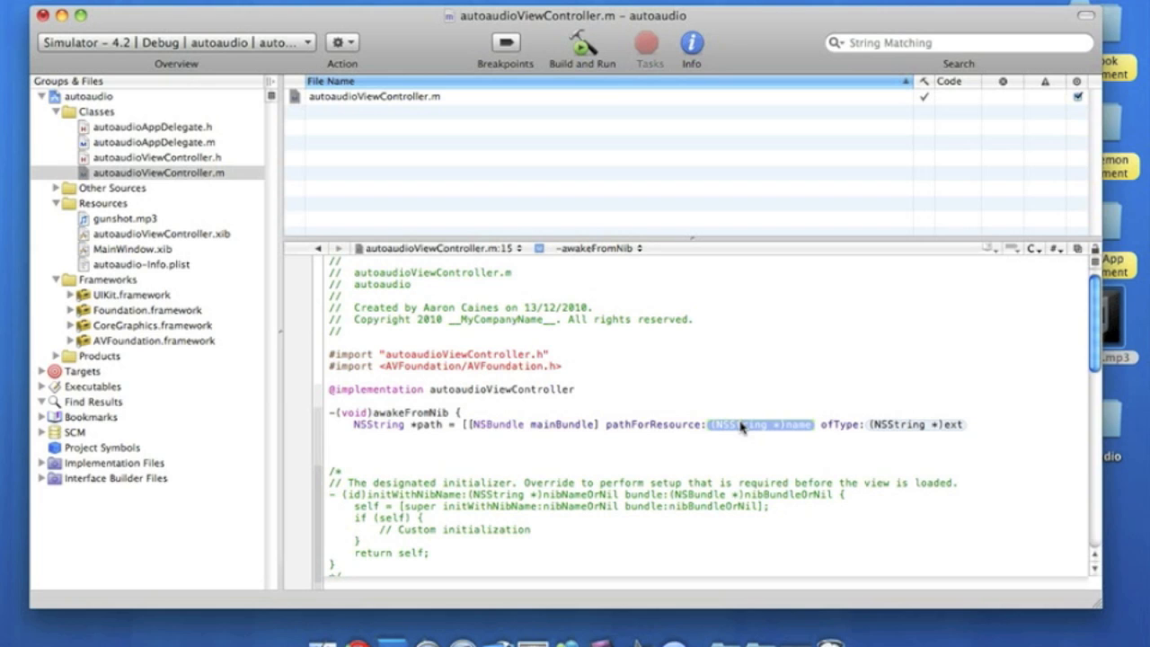
text(@)
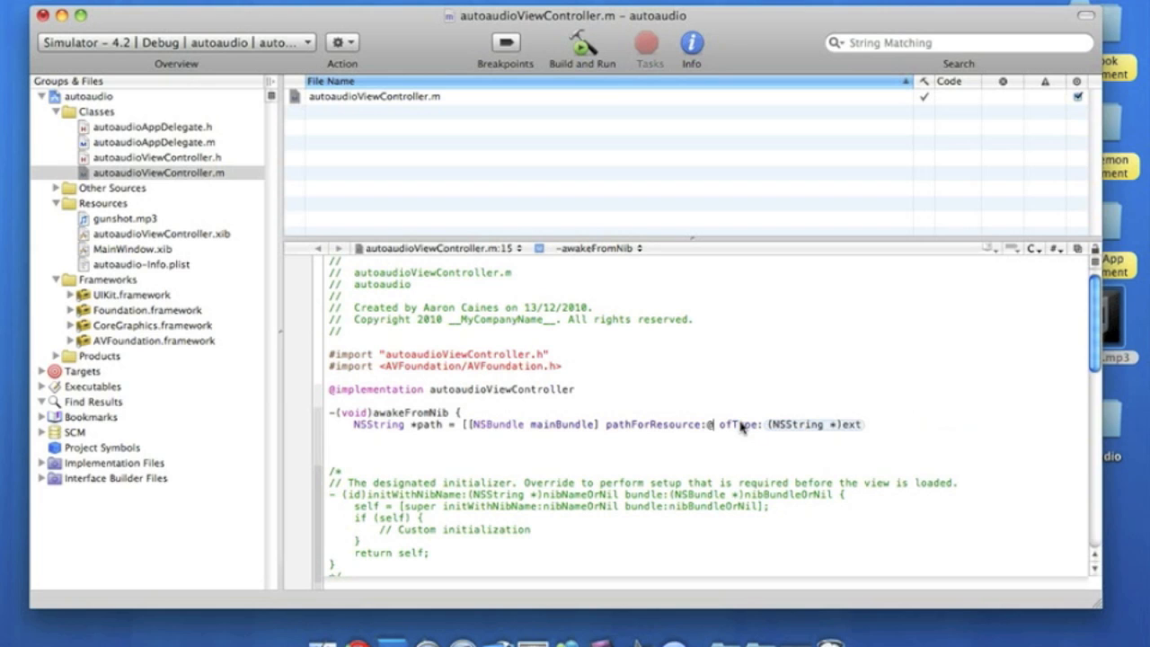
text(@")
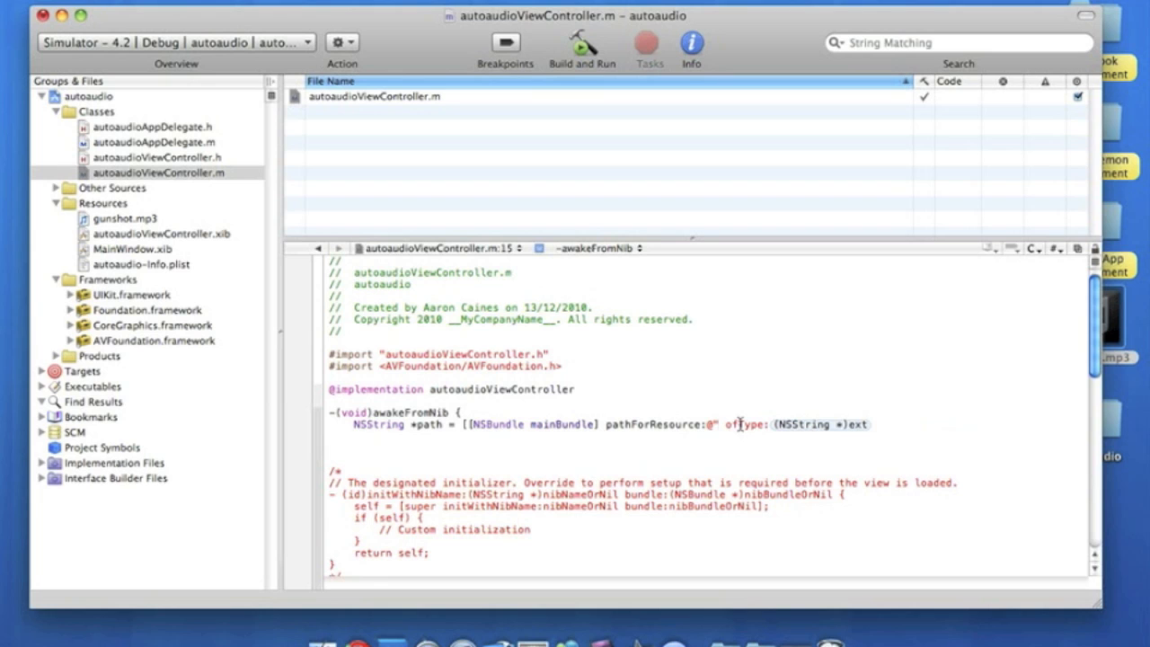
text(gunshot)
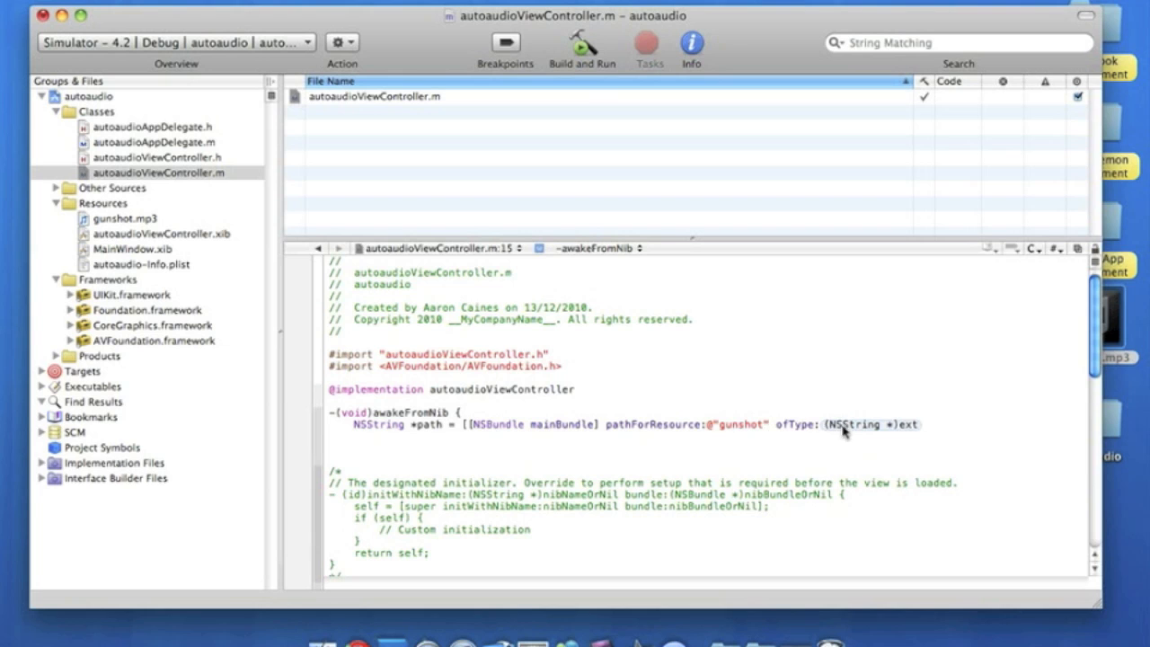
double_click(867, 424)
text(@")
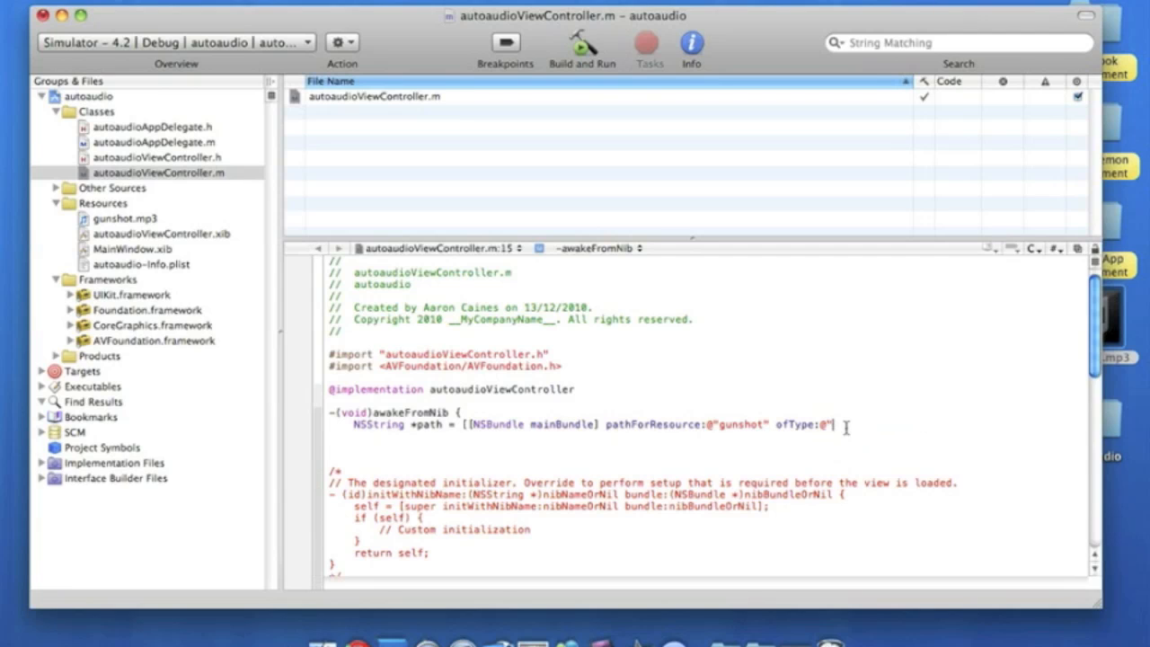
text(mp3"];)
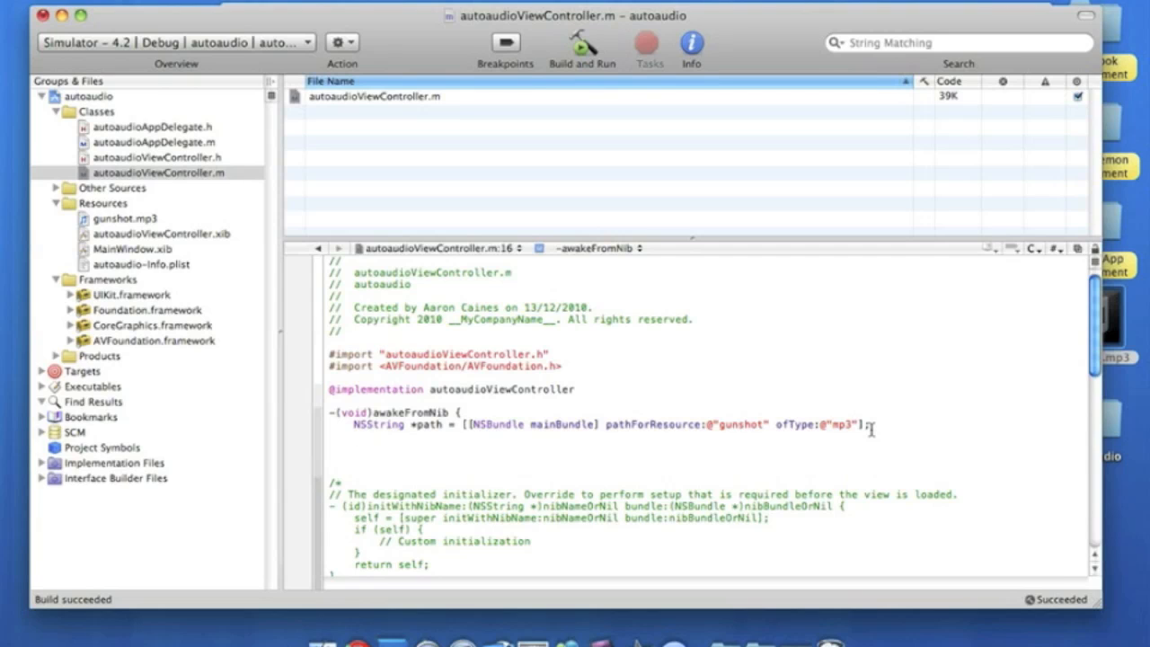
Create AVAudioPlayer *theAudio with initWithContentsOfURL:[NSURL fileURLWithPath:path] error:NULL
text(AVA)
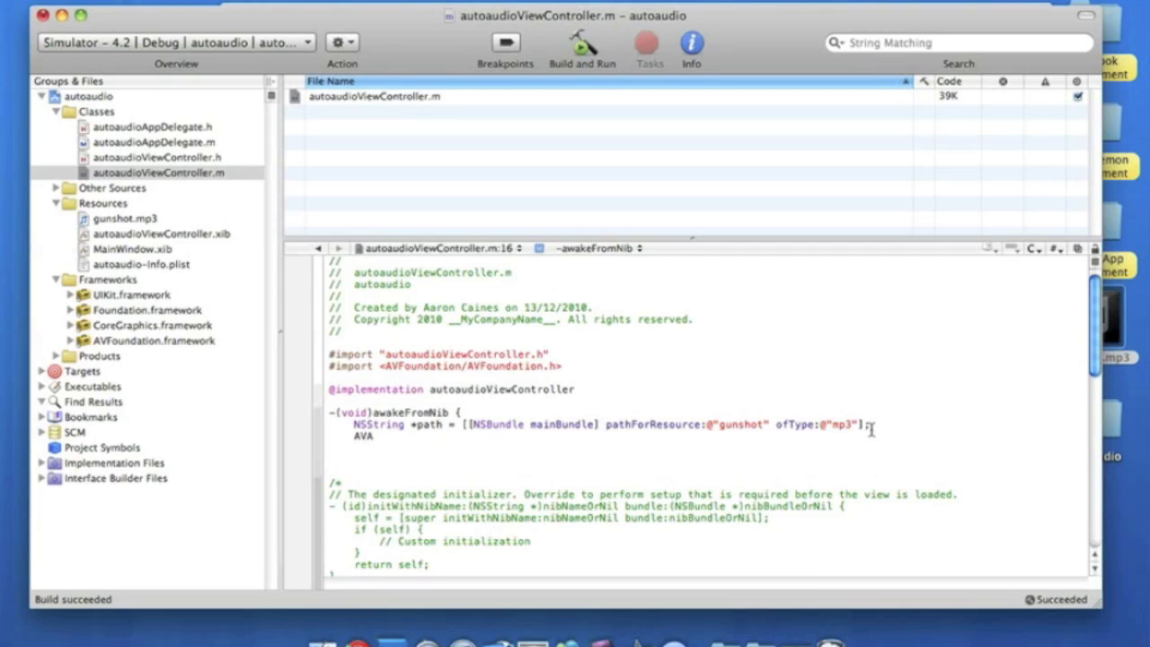
text(udioMix)
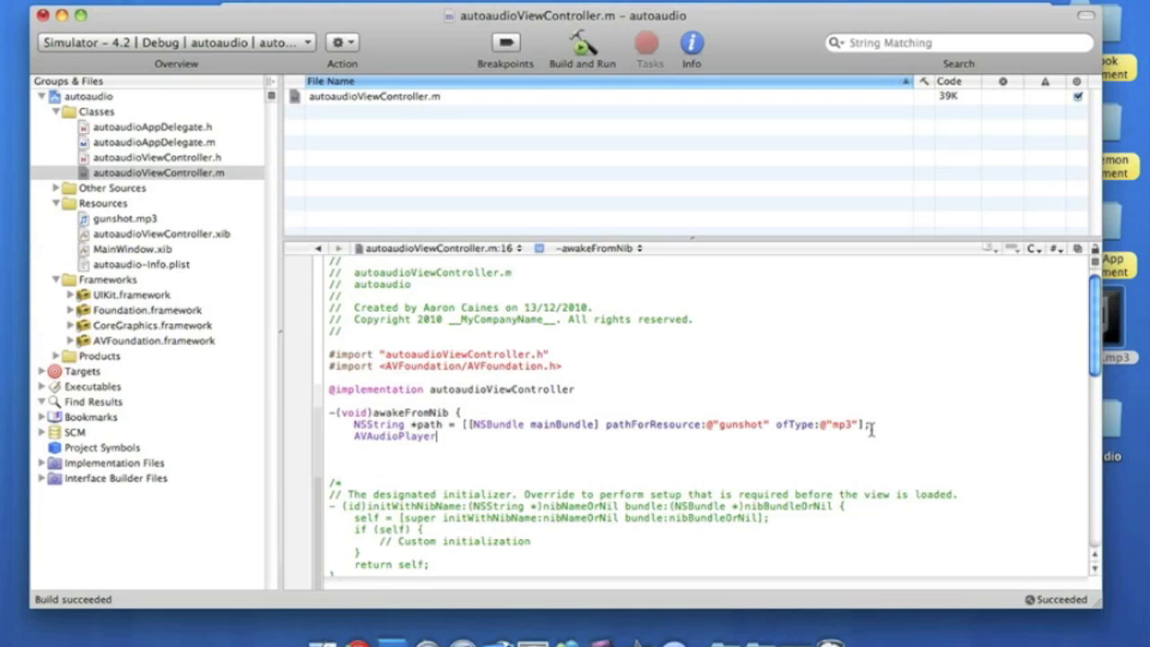
text(* the)
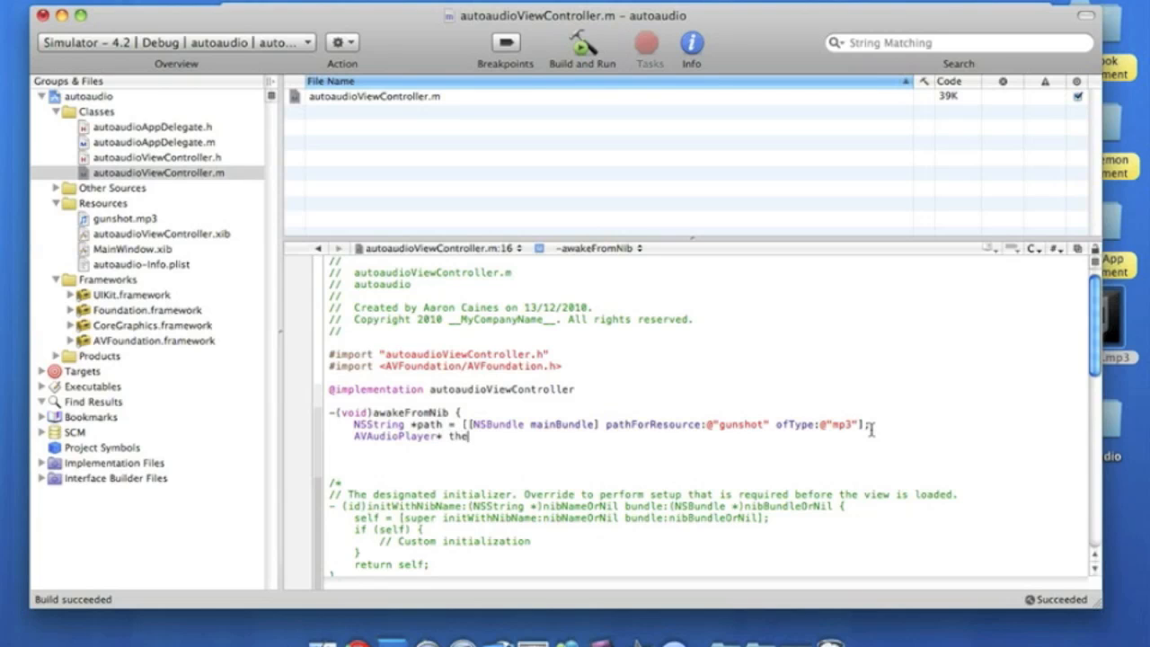
text(Audio)
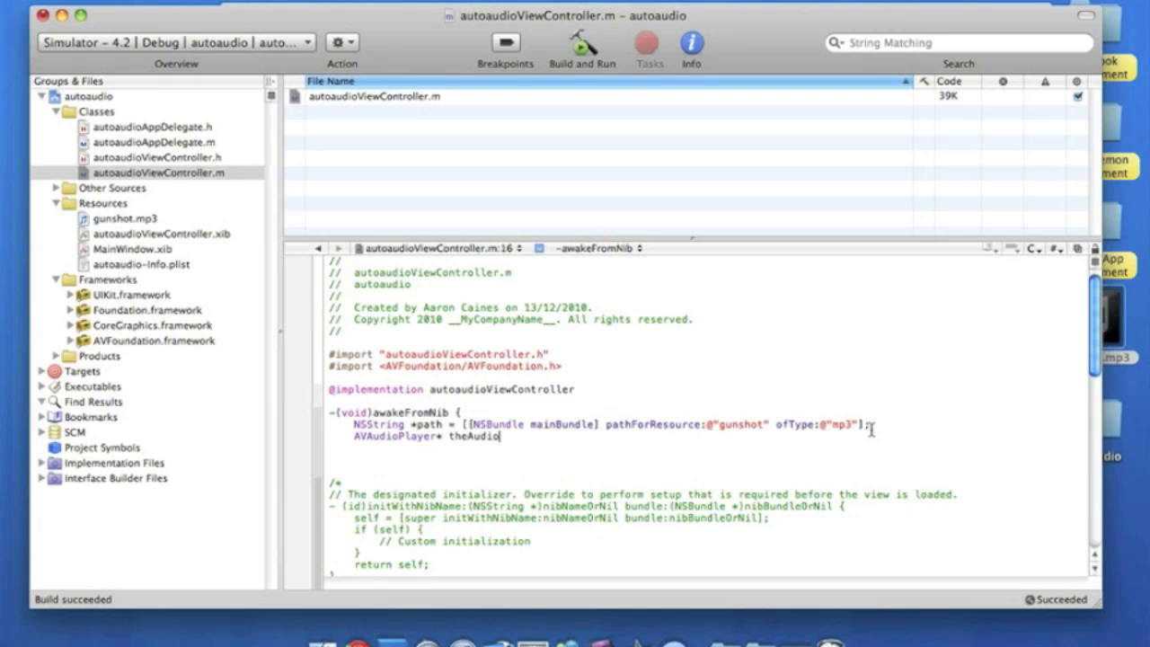
text(=)
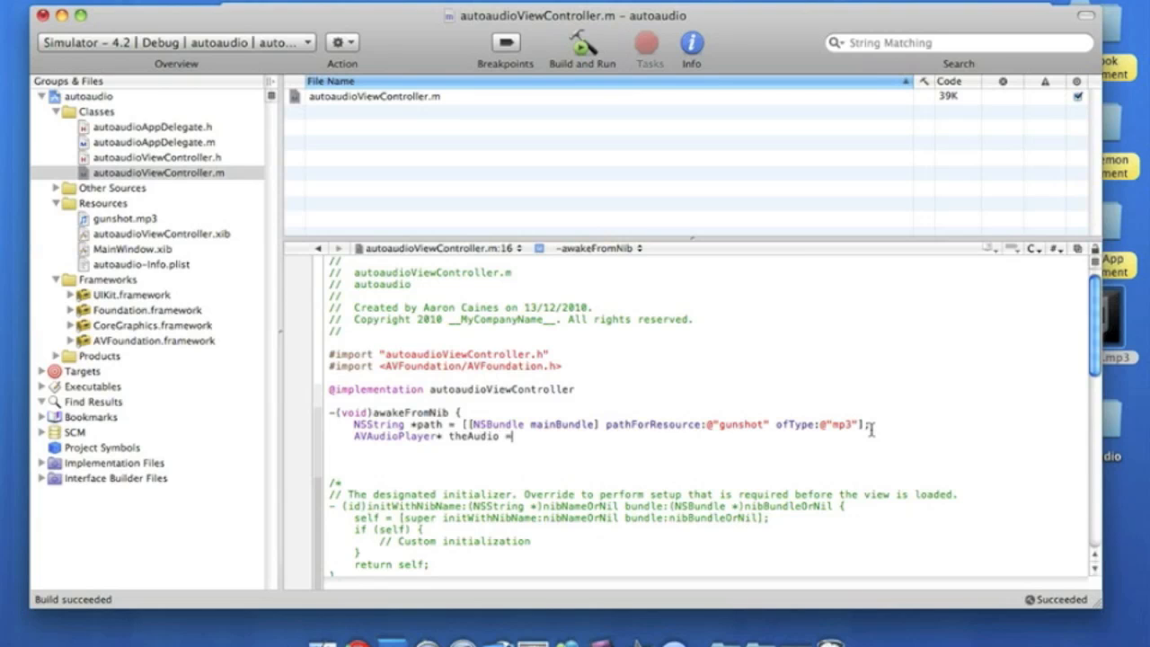
text([)
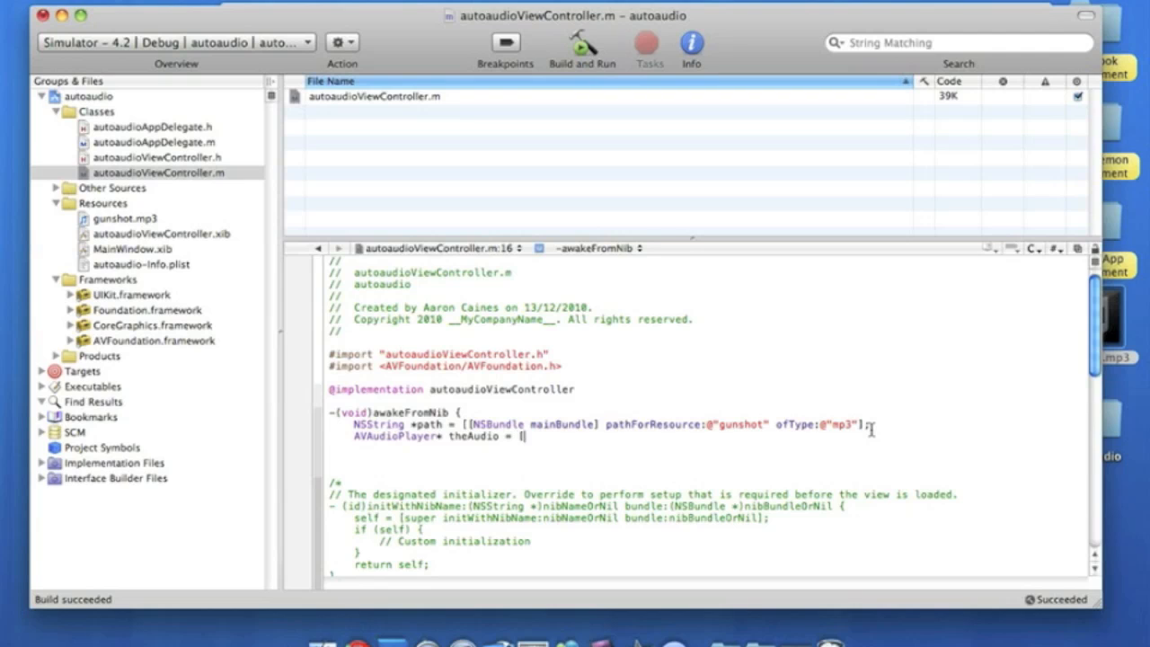
text([AVAudioPlayer)
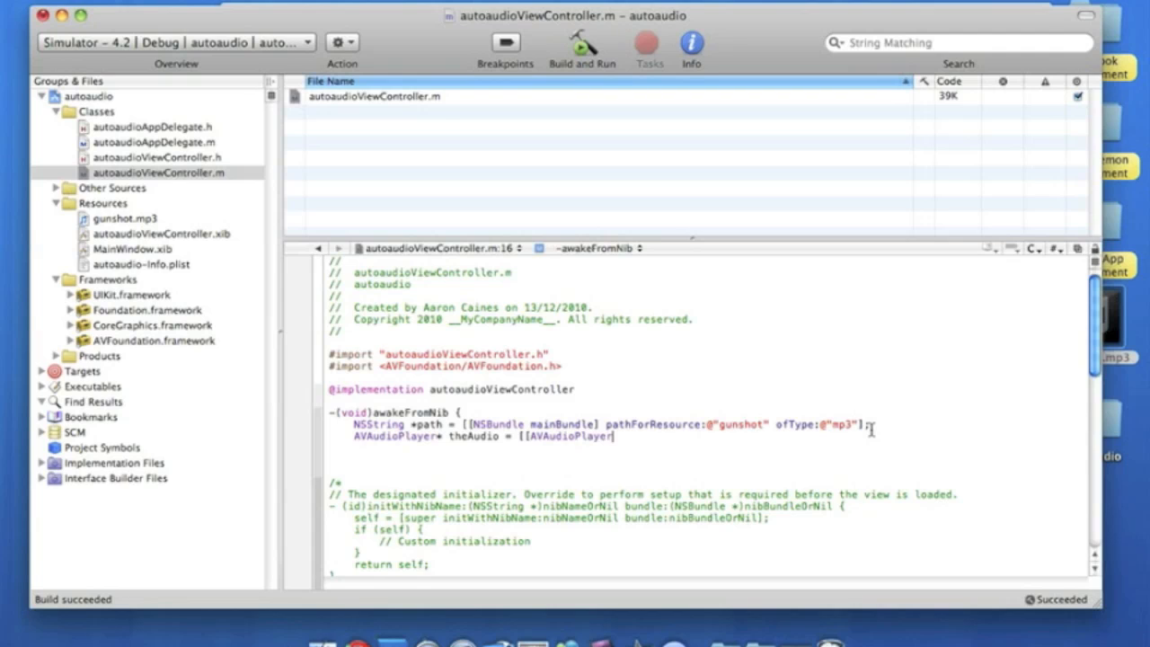
text(alloc] initWithContentsOfU)
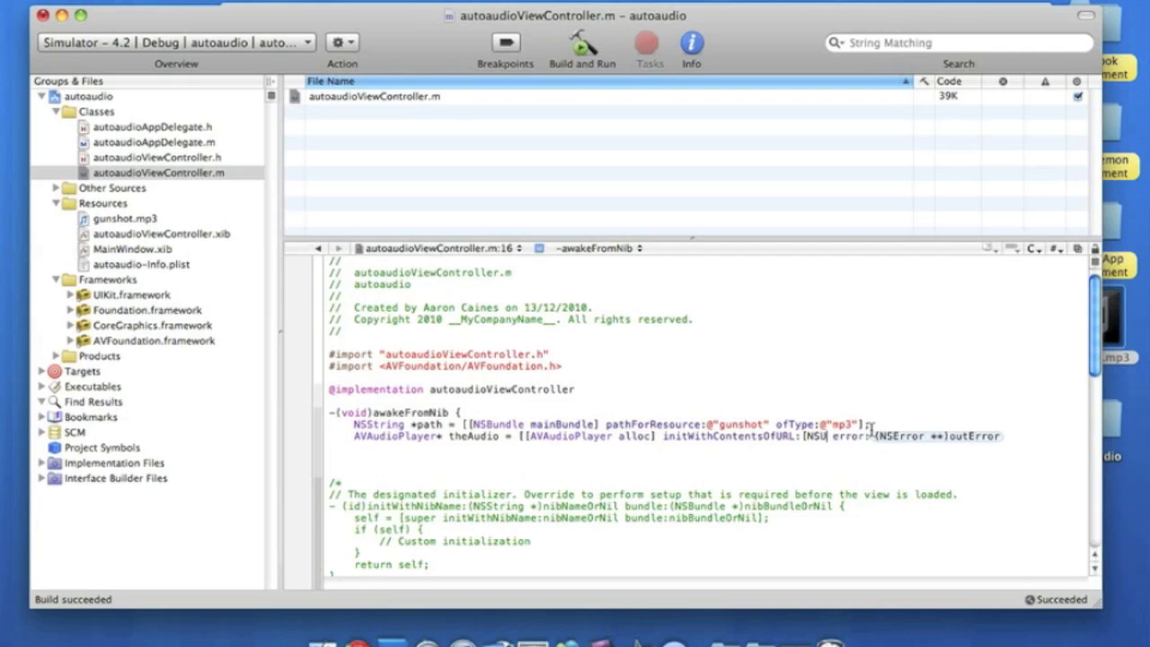
text(RL fileURLWithPath:path)
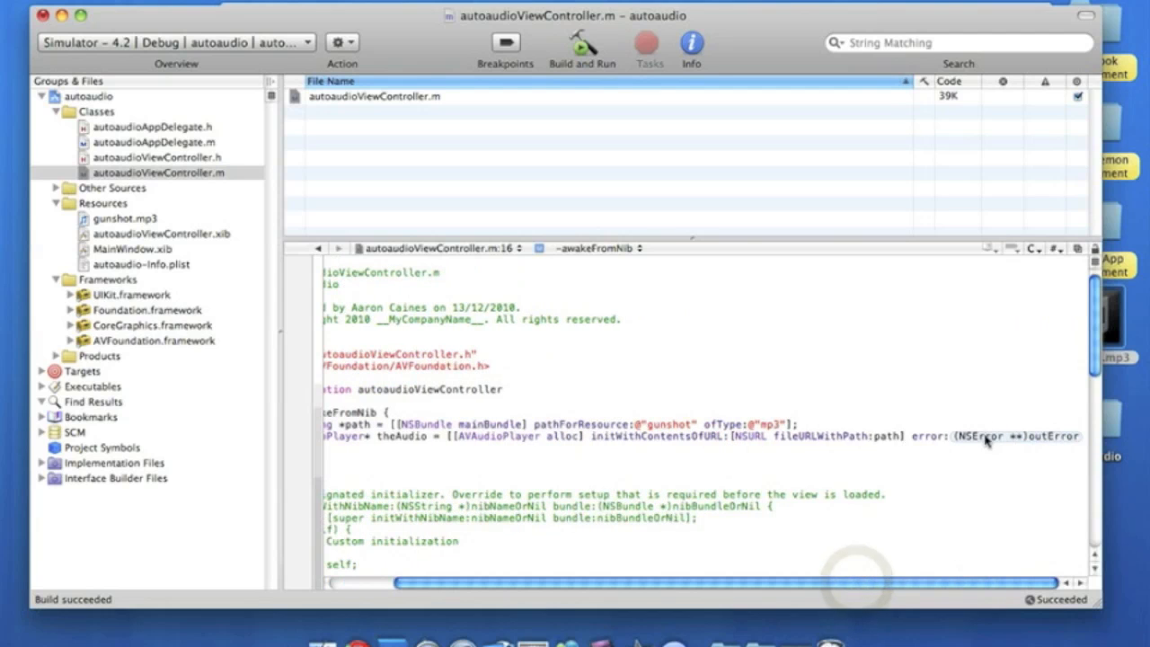
double_click(1006, 436)
text(ULL)
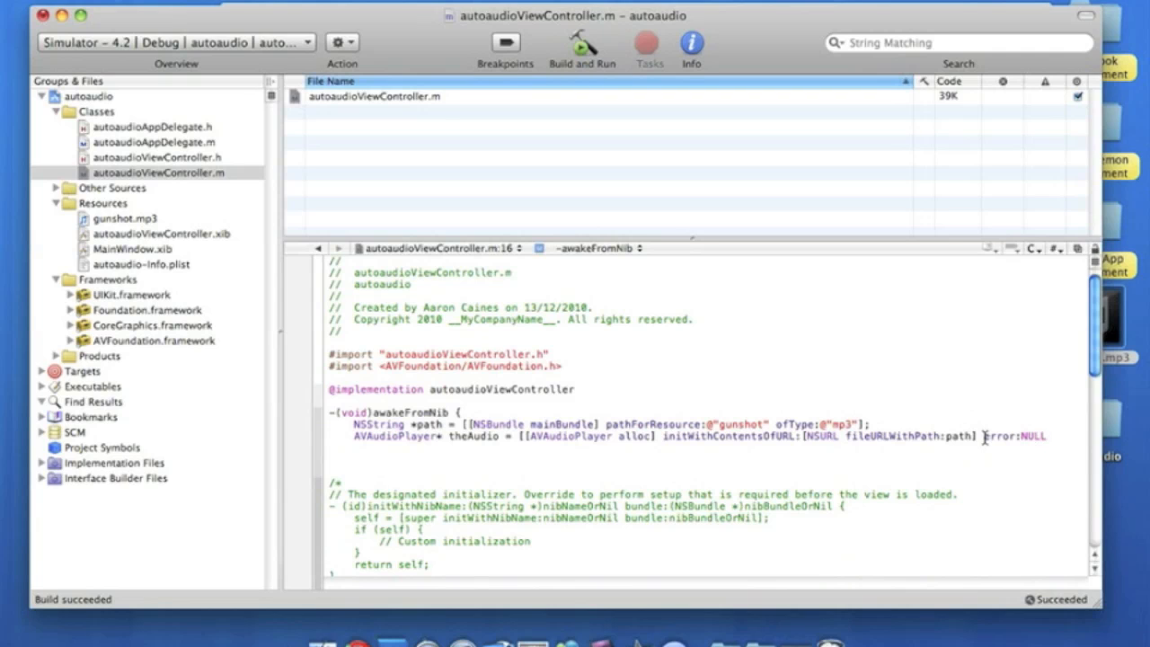
text(;)
text([theA)
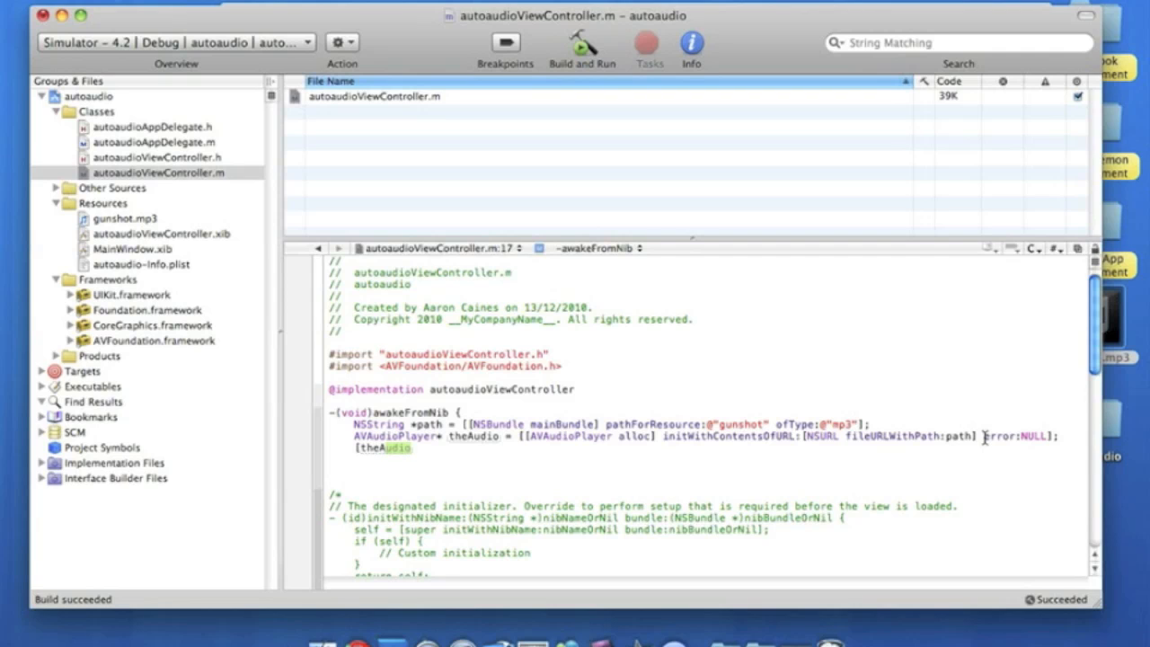
Add [theAudio play]; and the closing brace of awakeFromNib
text(play];)
click(694, 460)
text(})
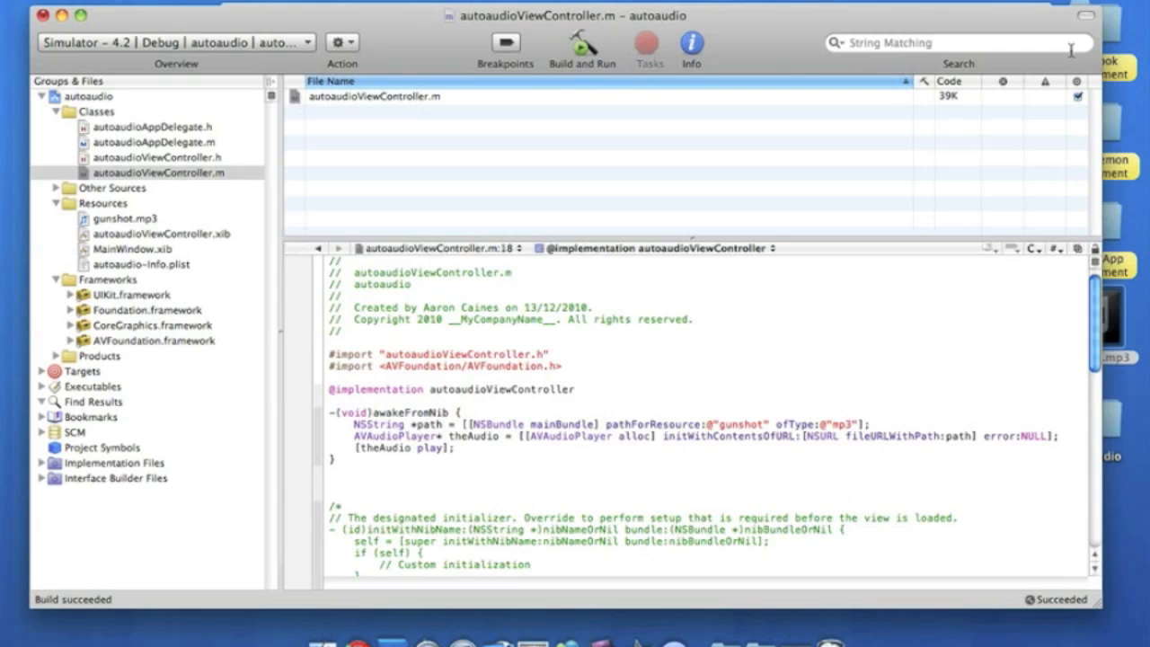
Target iPhone Simulator 4.2, Build and Run, and Save All
click(307, 42)
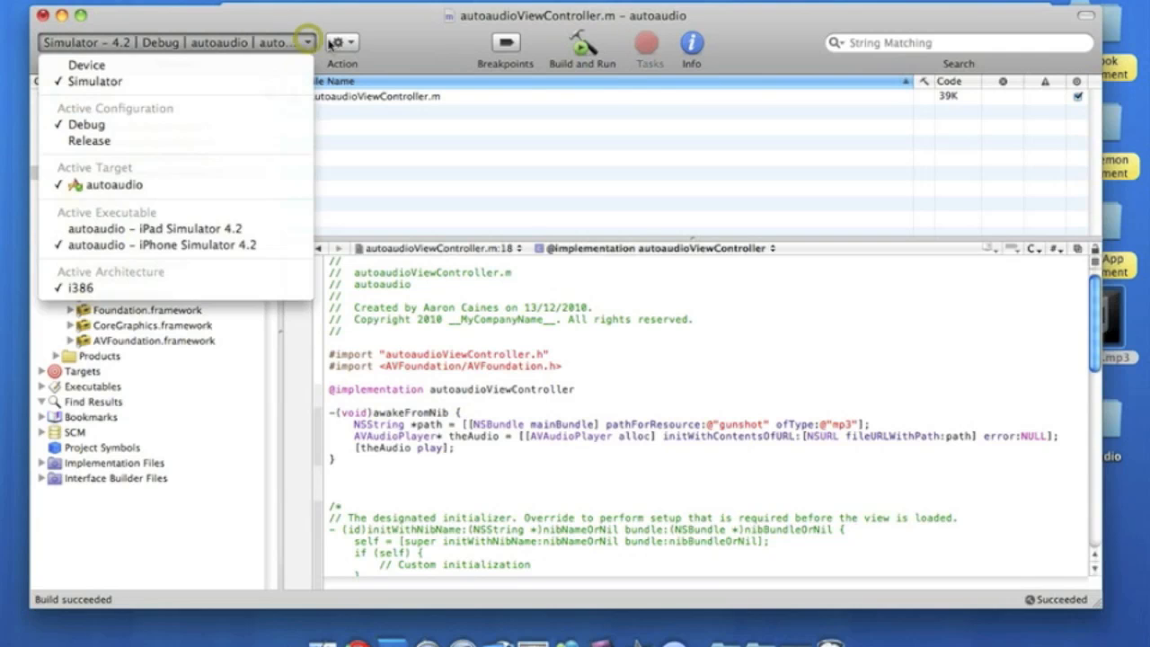
click(582, 45)
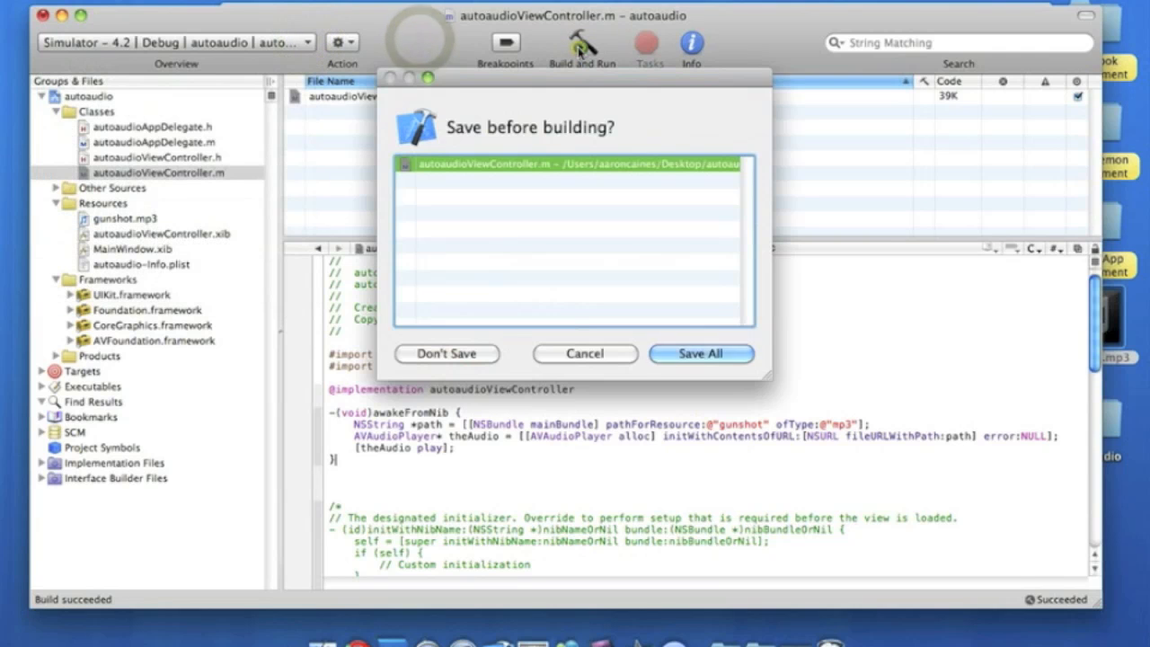
click(700, 353)
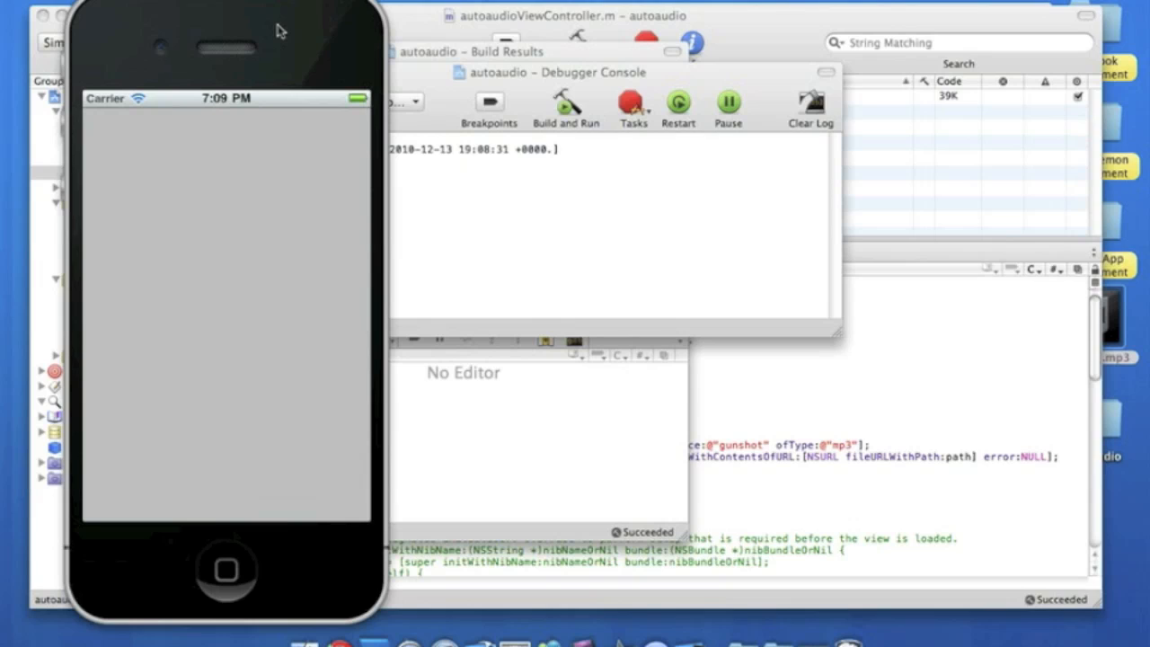
mouse_move(213, 551)
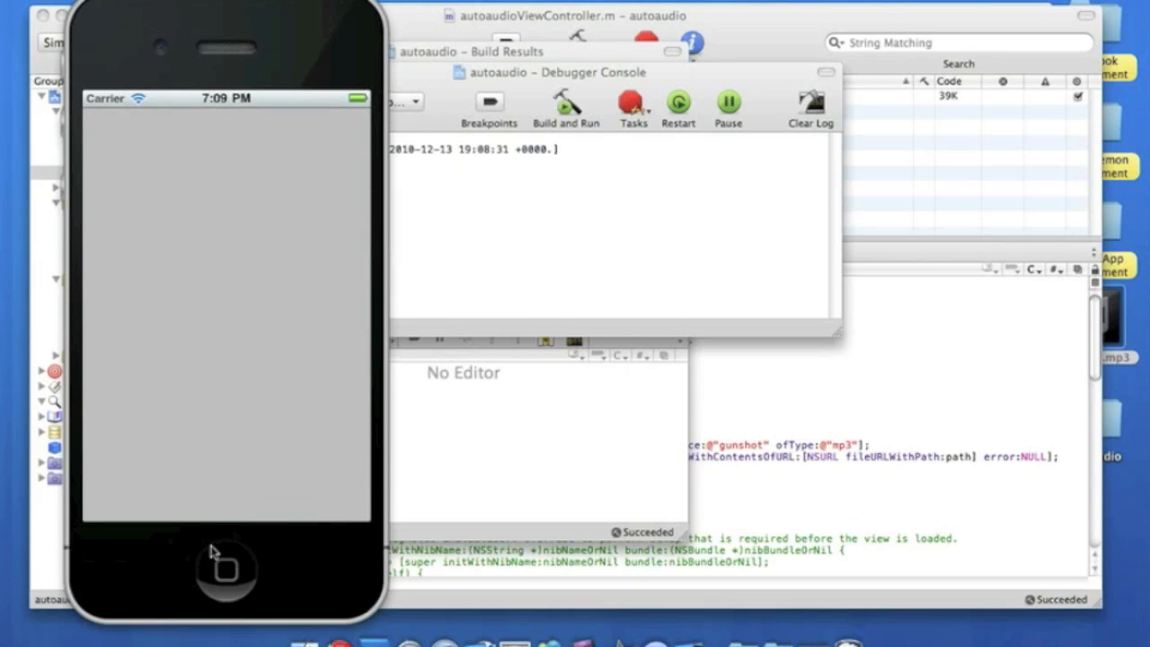